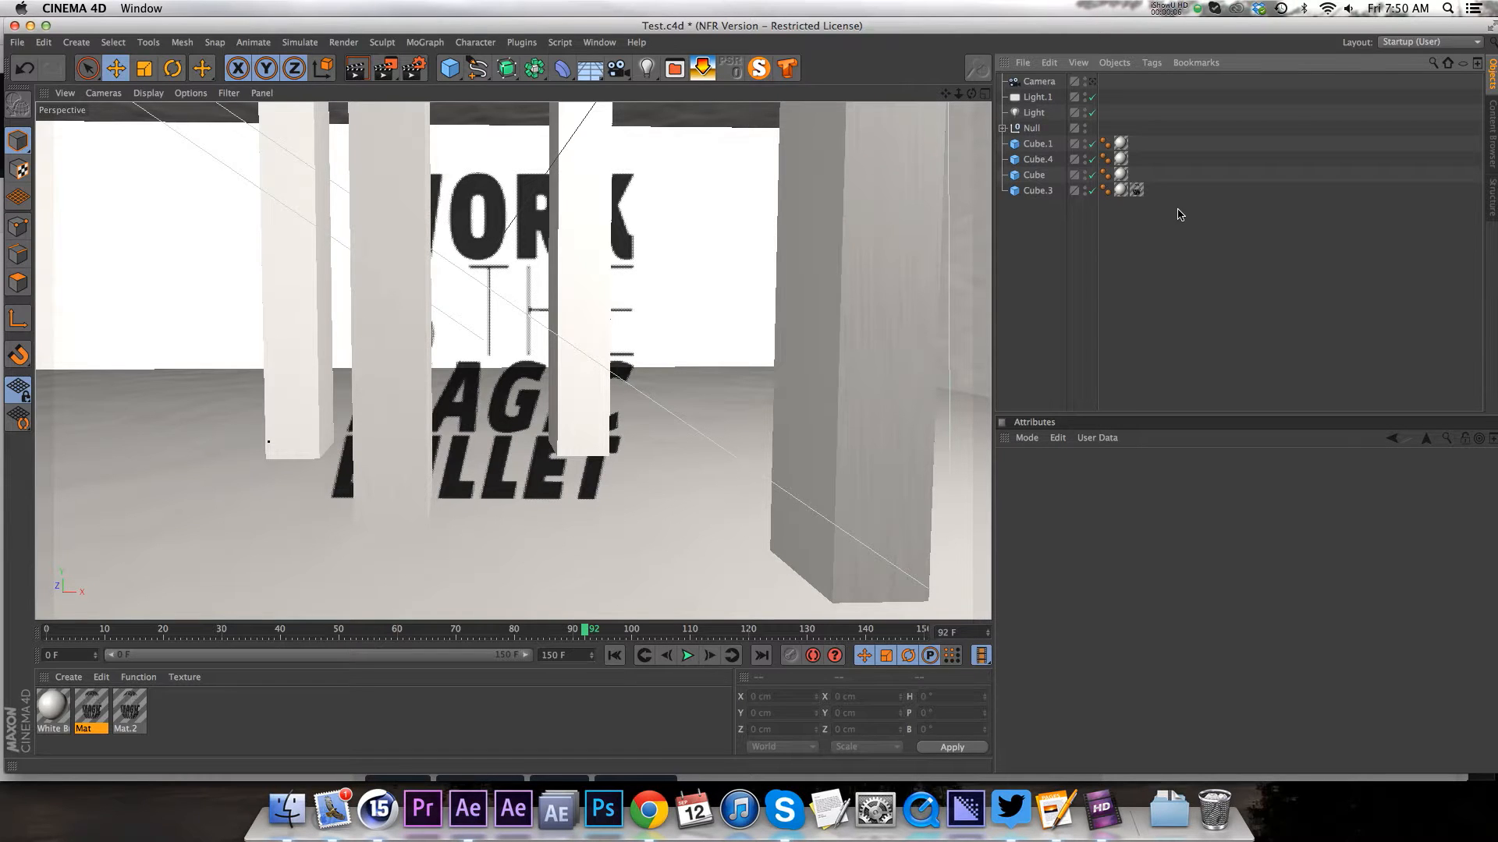
mouse_move(1233, 271)
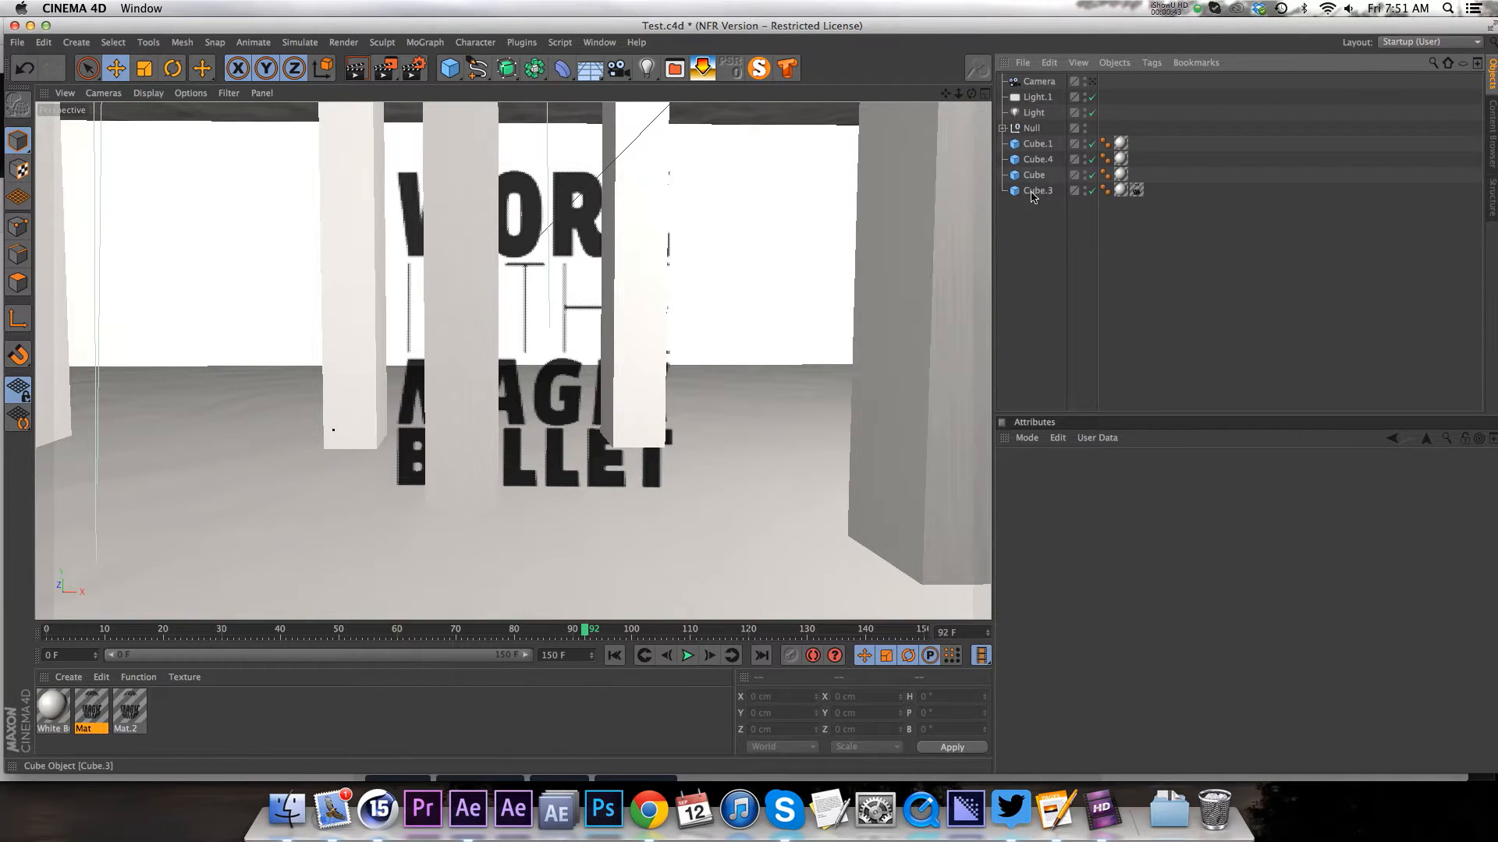
Check which camera Cube.3's Camera Mapping texture uses, then add a new Camera object.
left_click(1137, 191)
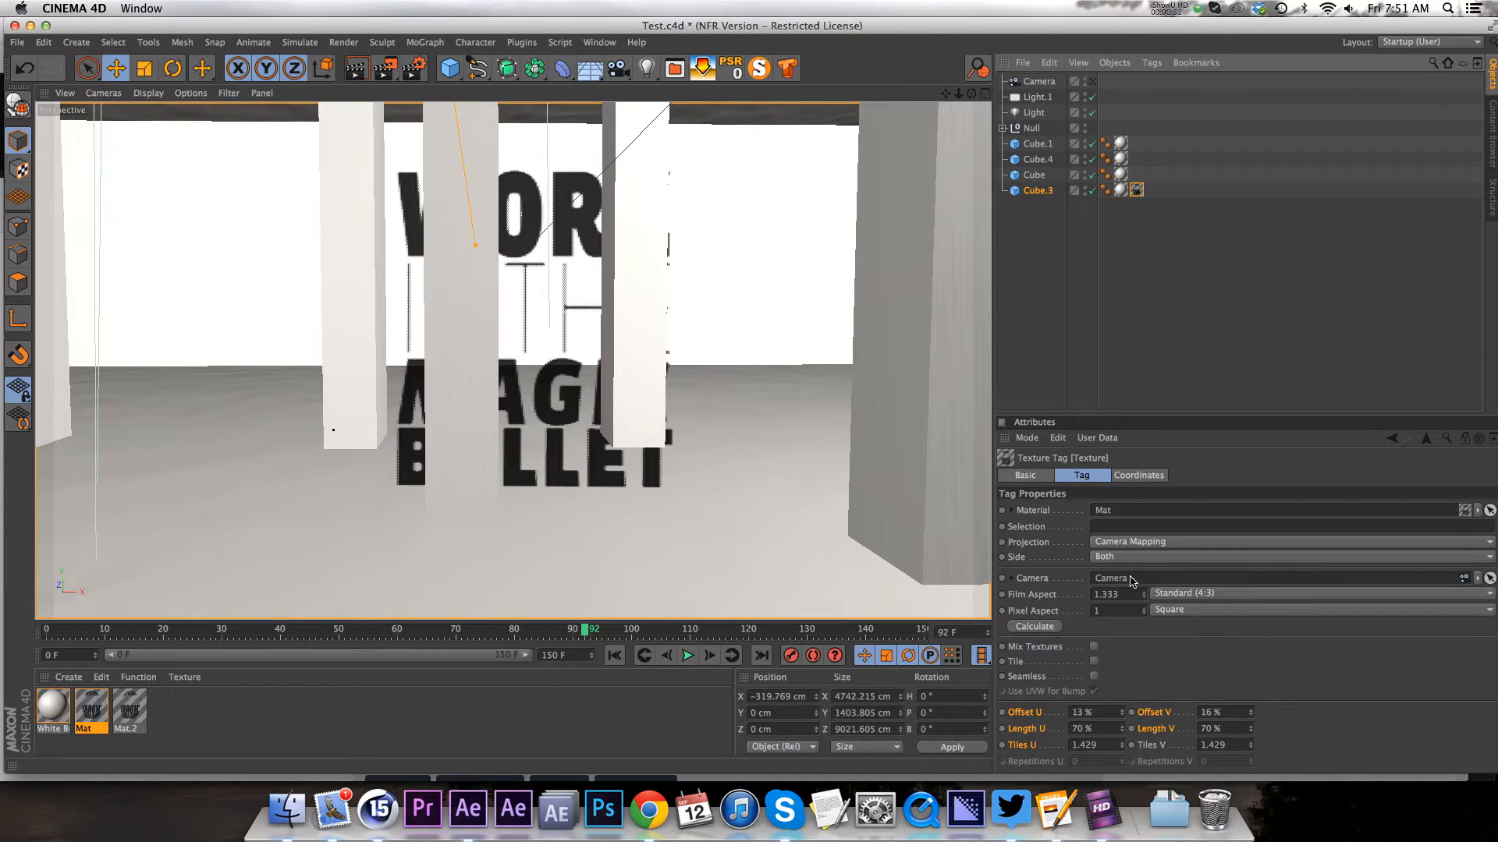
left_click(1135, 190)
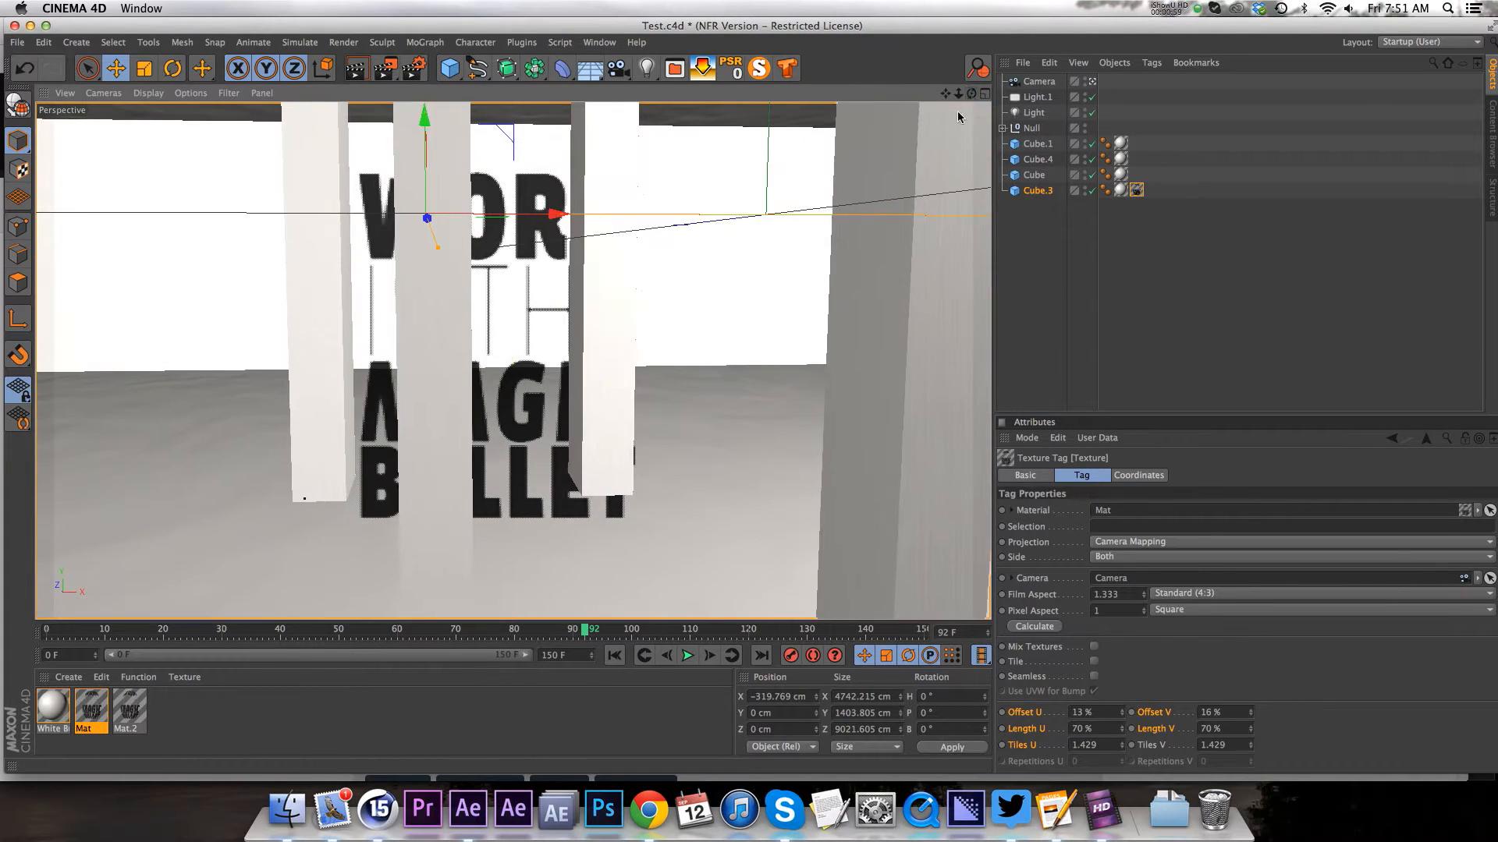
left_click(1038, 80)
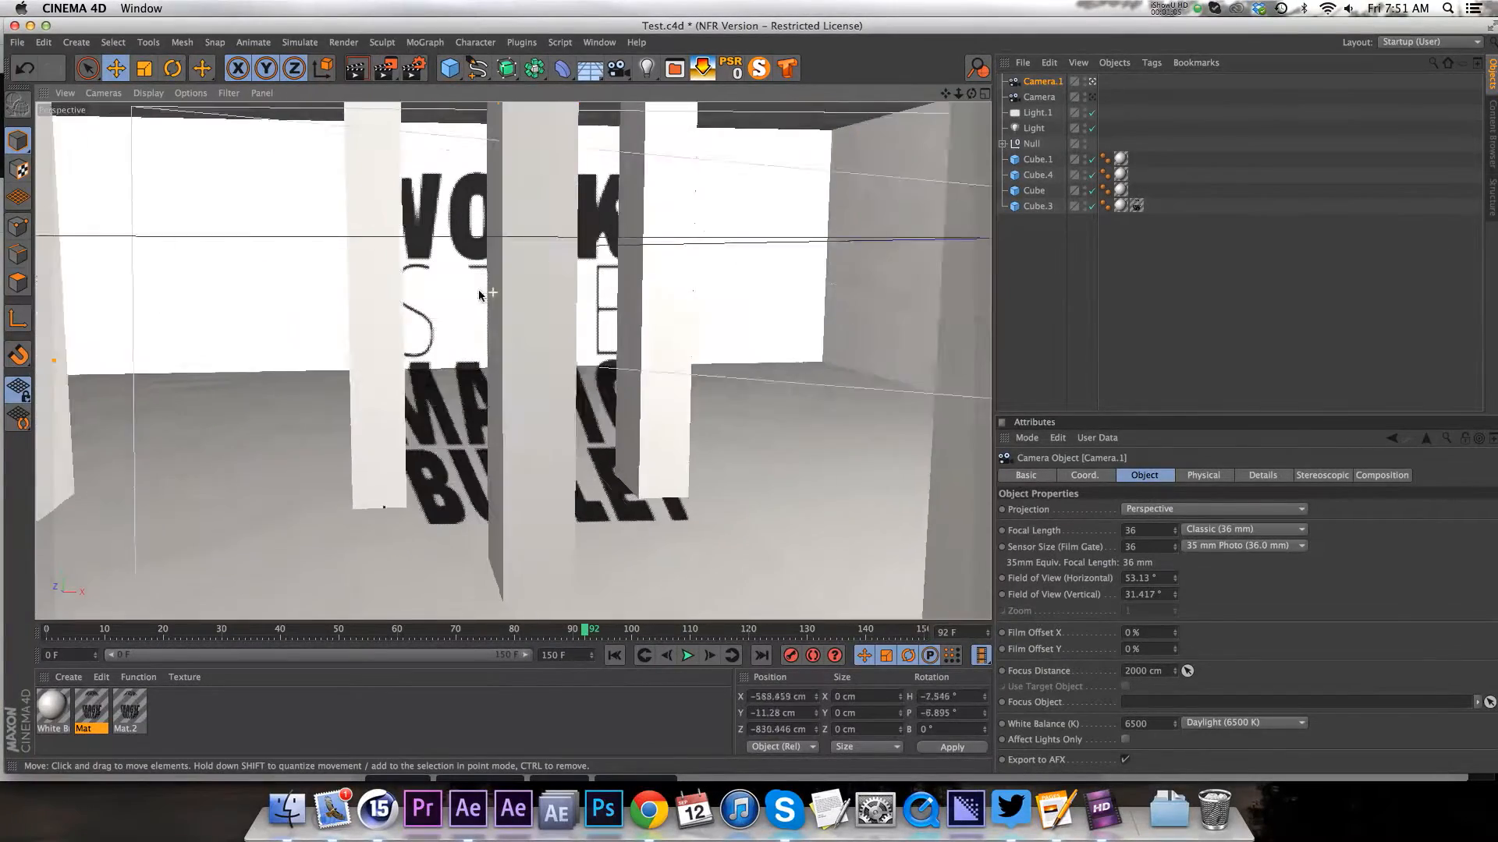
Rename Camera.1 to Animation so it matches the projection camera's viewpoint.
left_click_drag(478, 297, 496, 304)
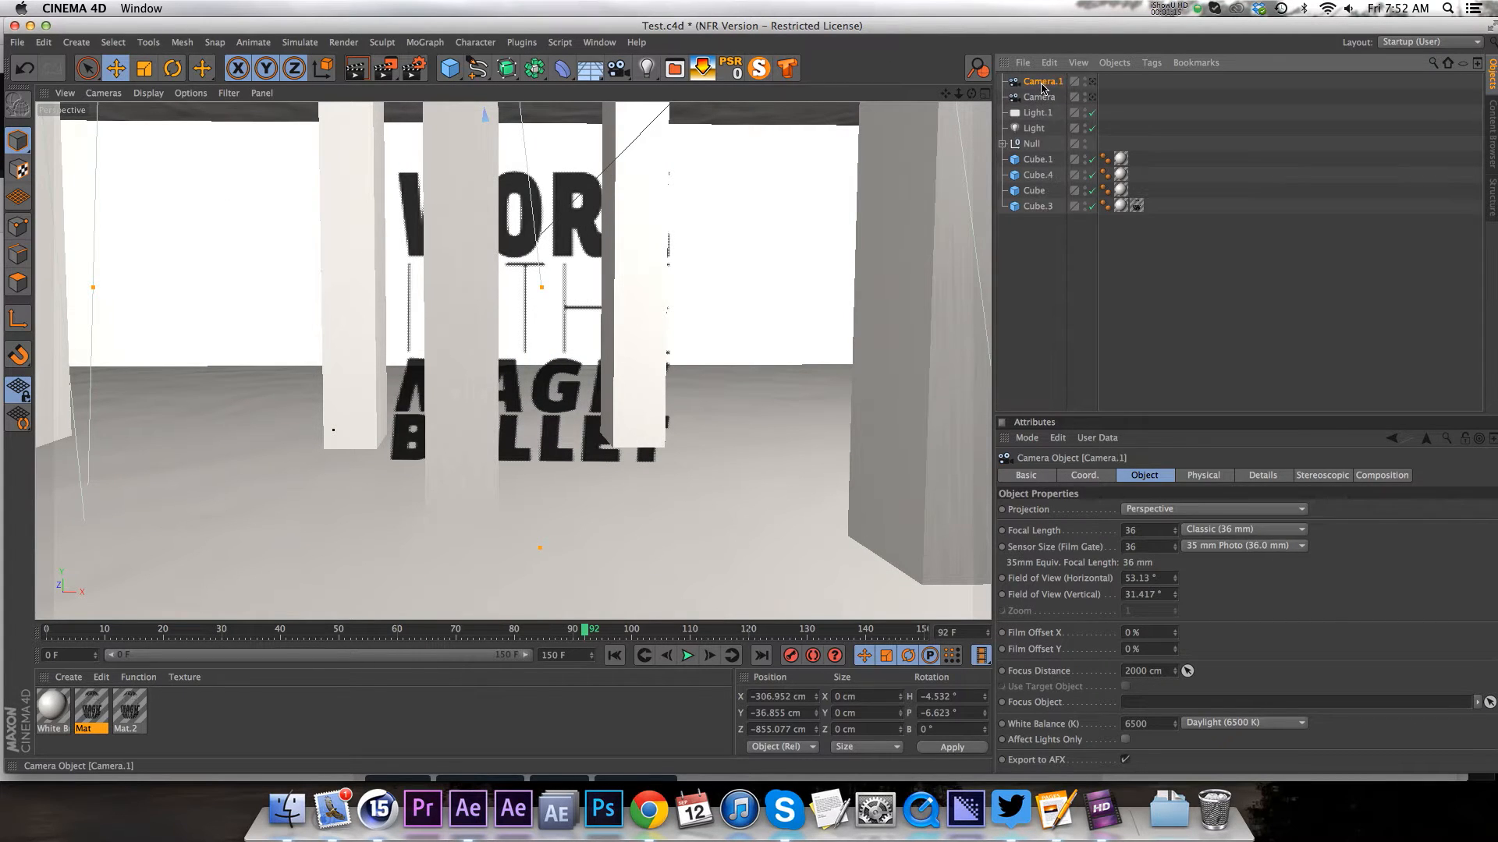
double_click(1044, 80)
type("Animation")
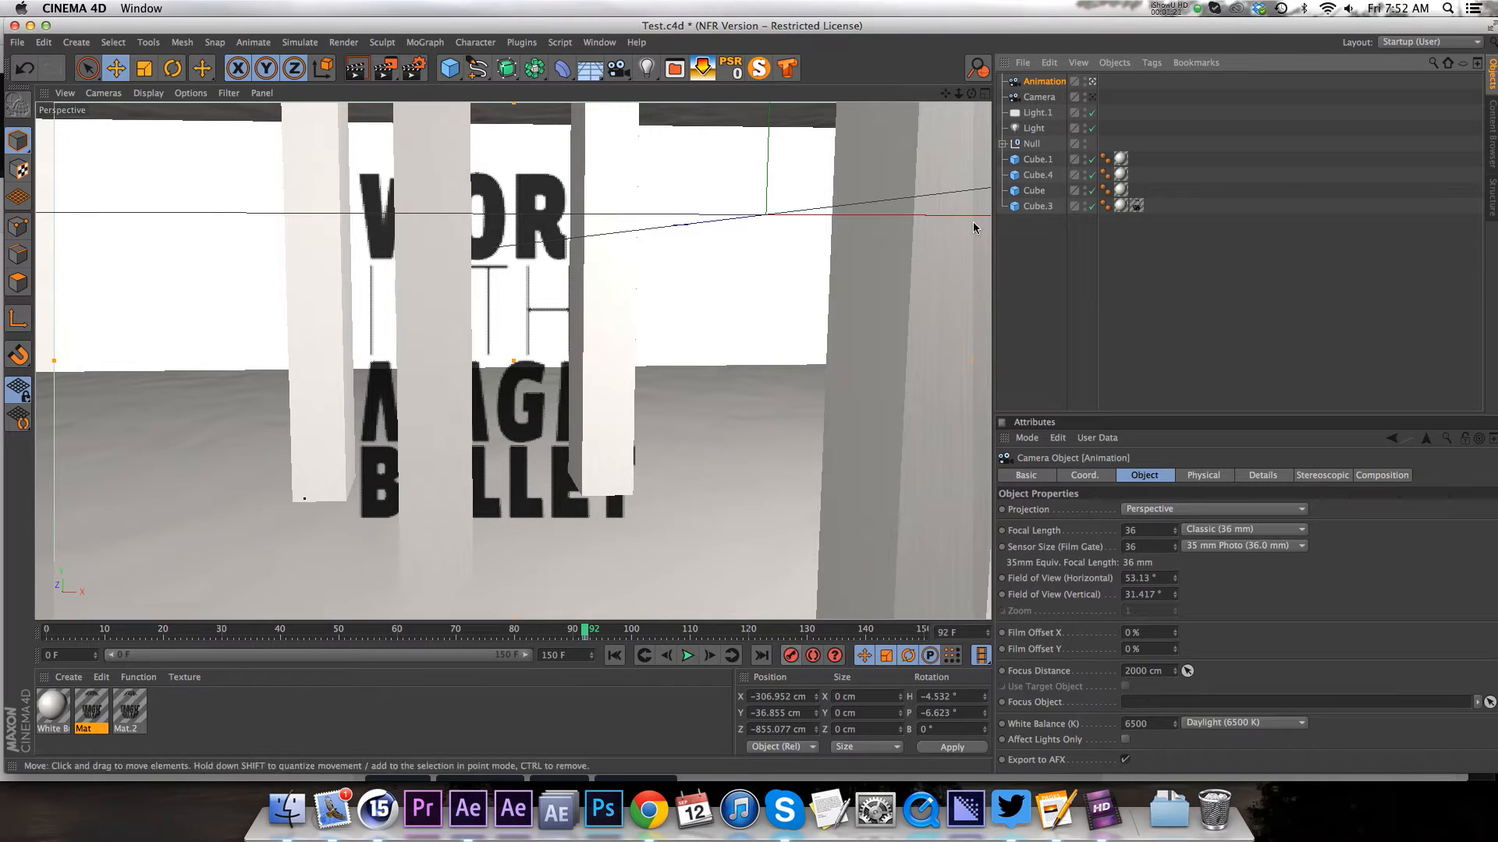
left_click(1039, 96)
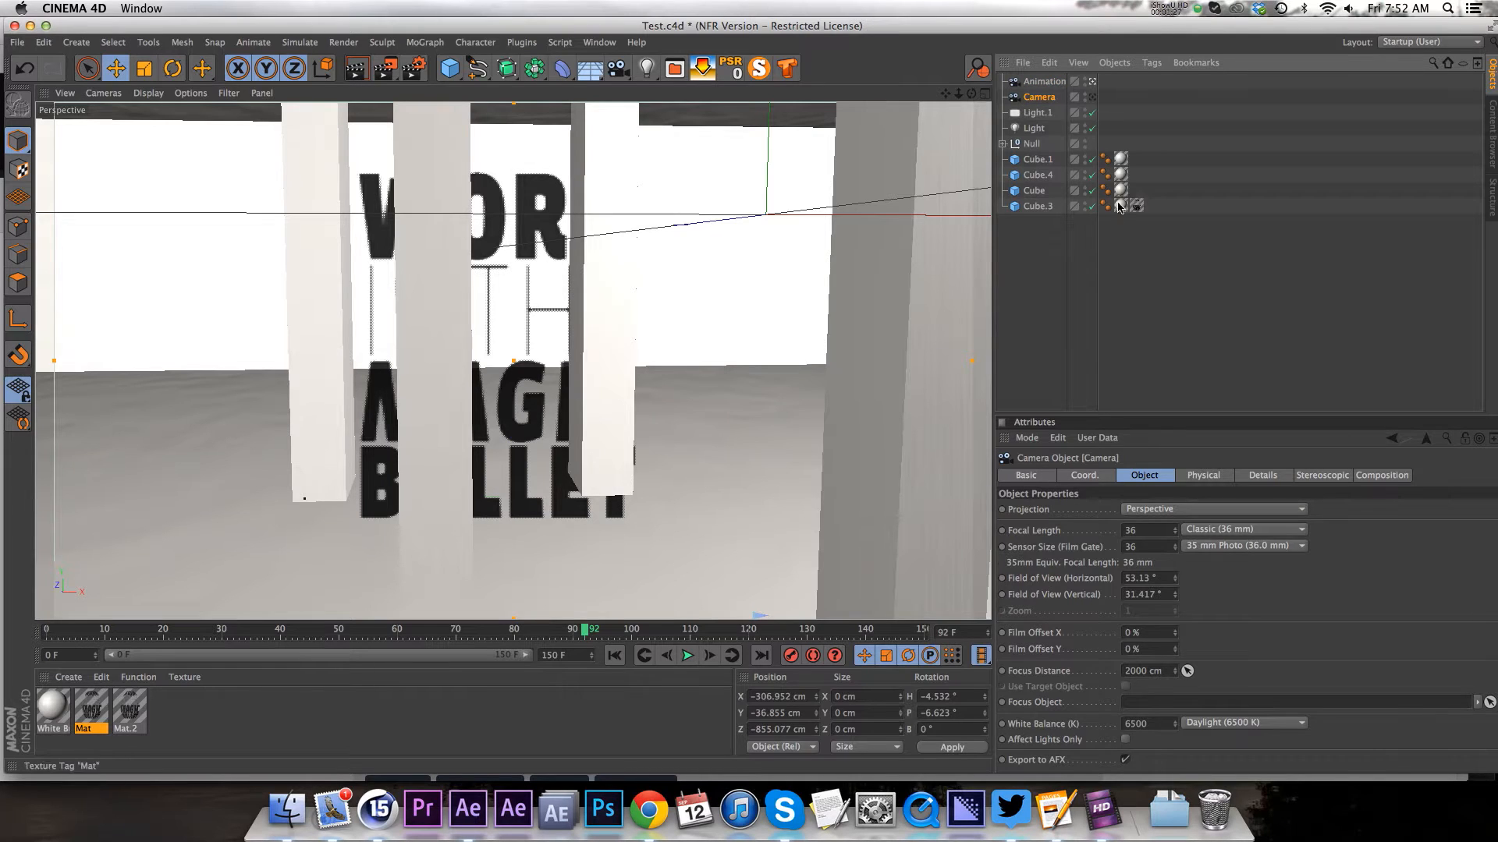
Copy Cube.3's Camera Mapping texture tag onto the pillar object Cube.
left_click(1034, 191)
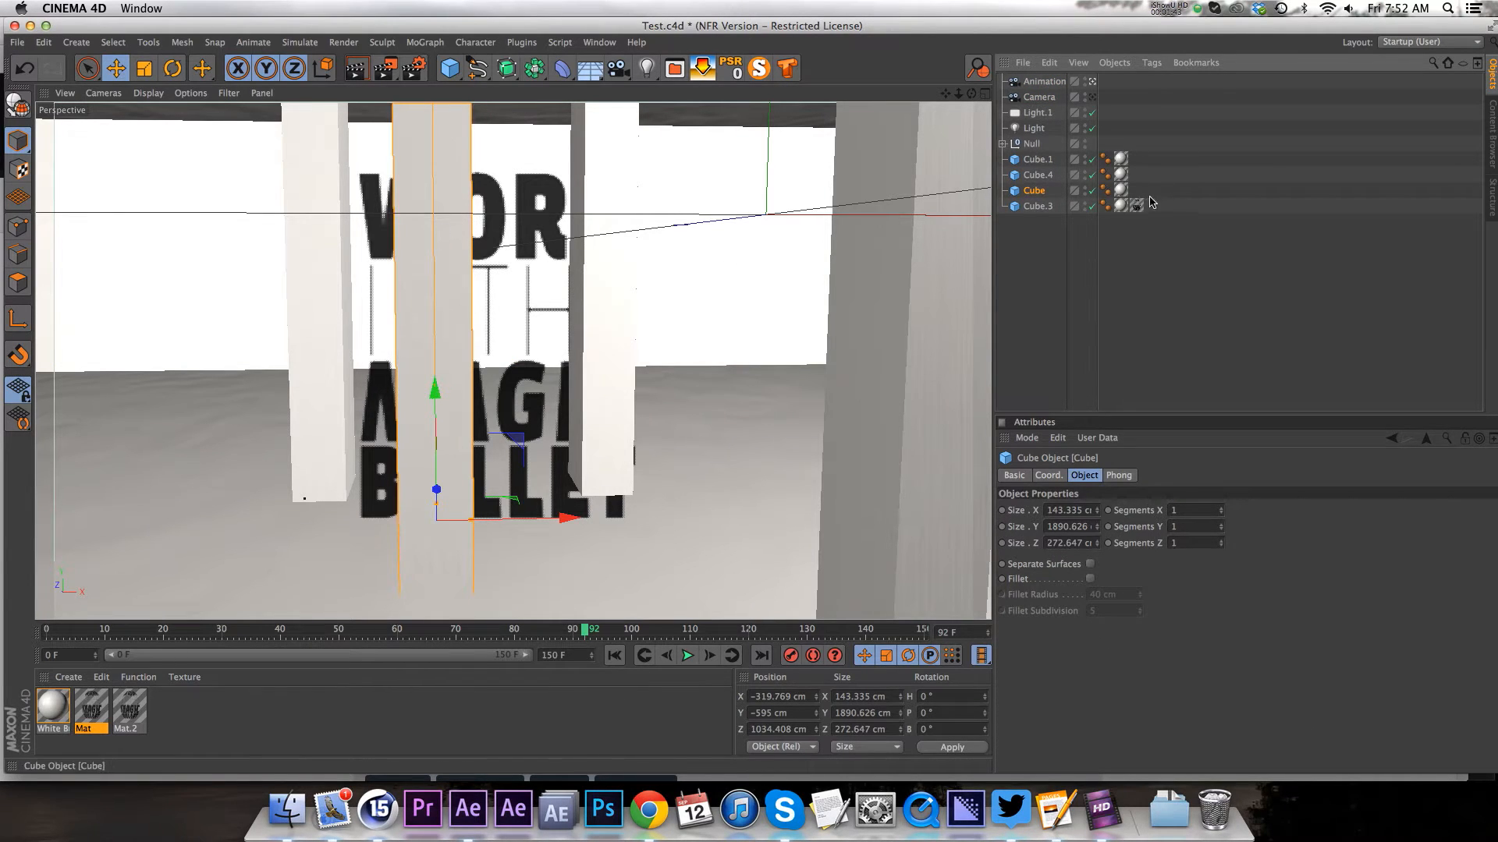
left_click(1137, 191)
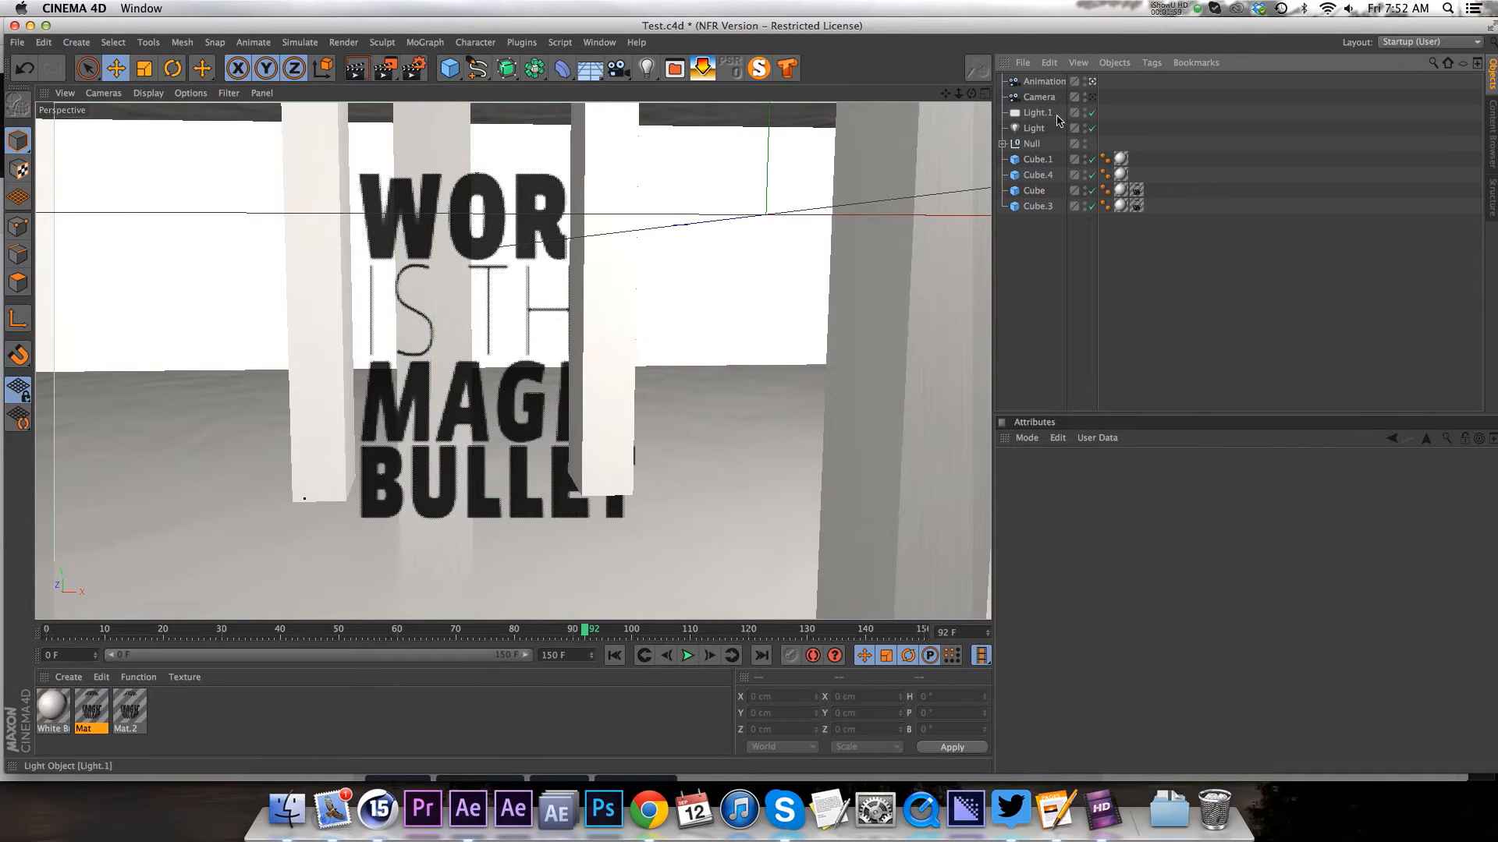
left_click(1039, 96)
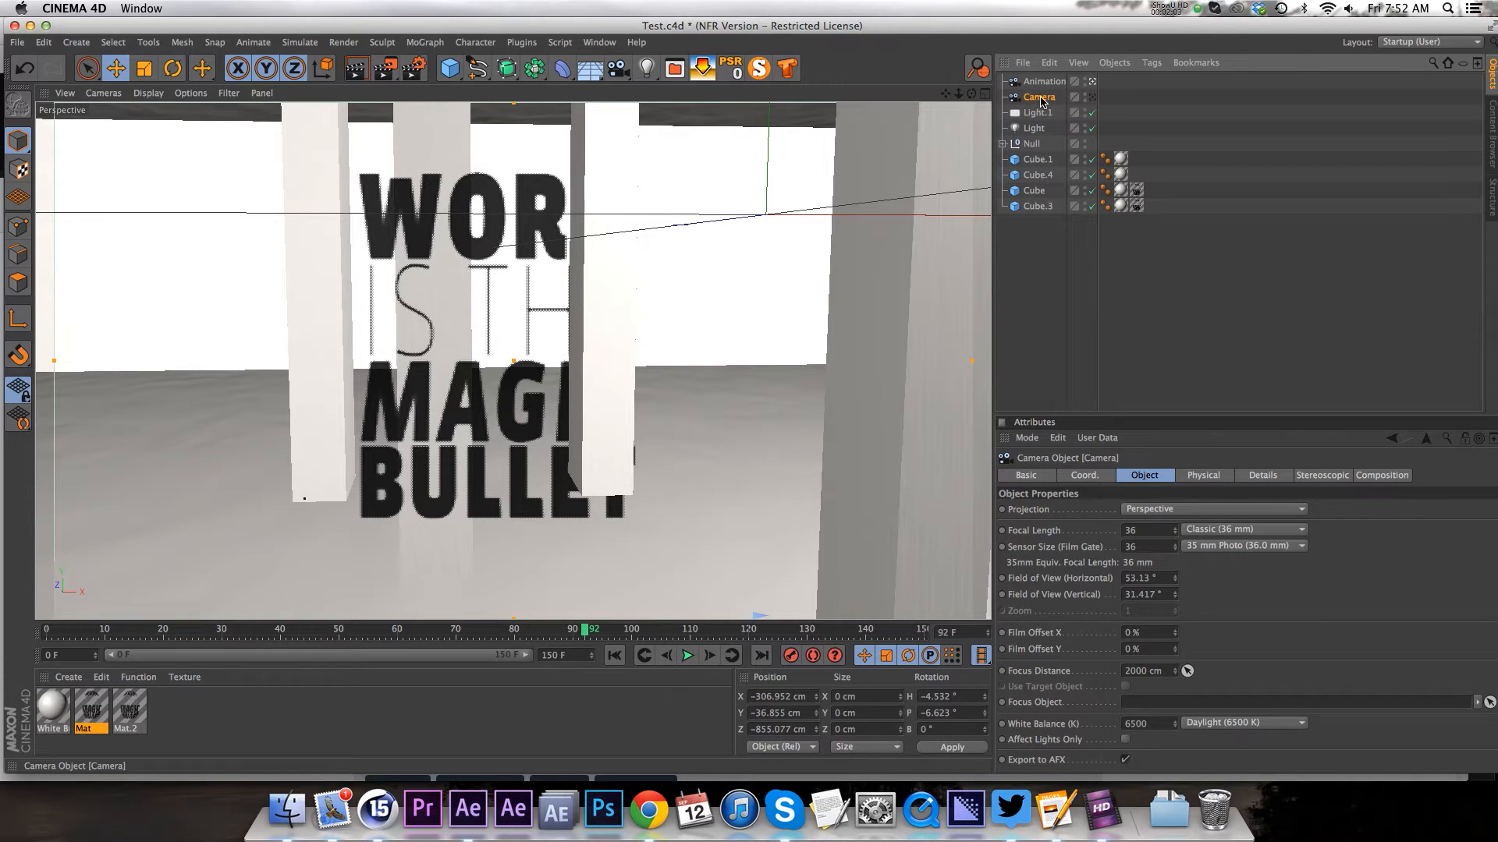
left_click(1044, 81)
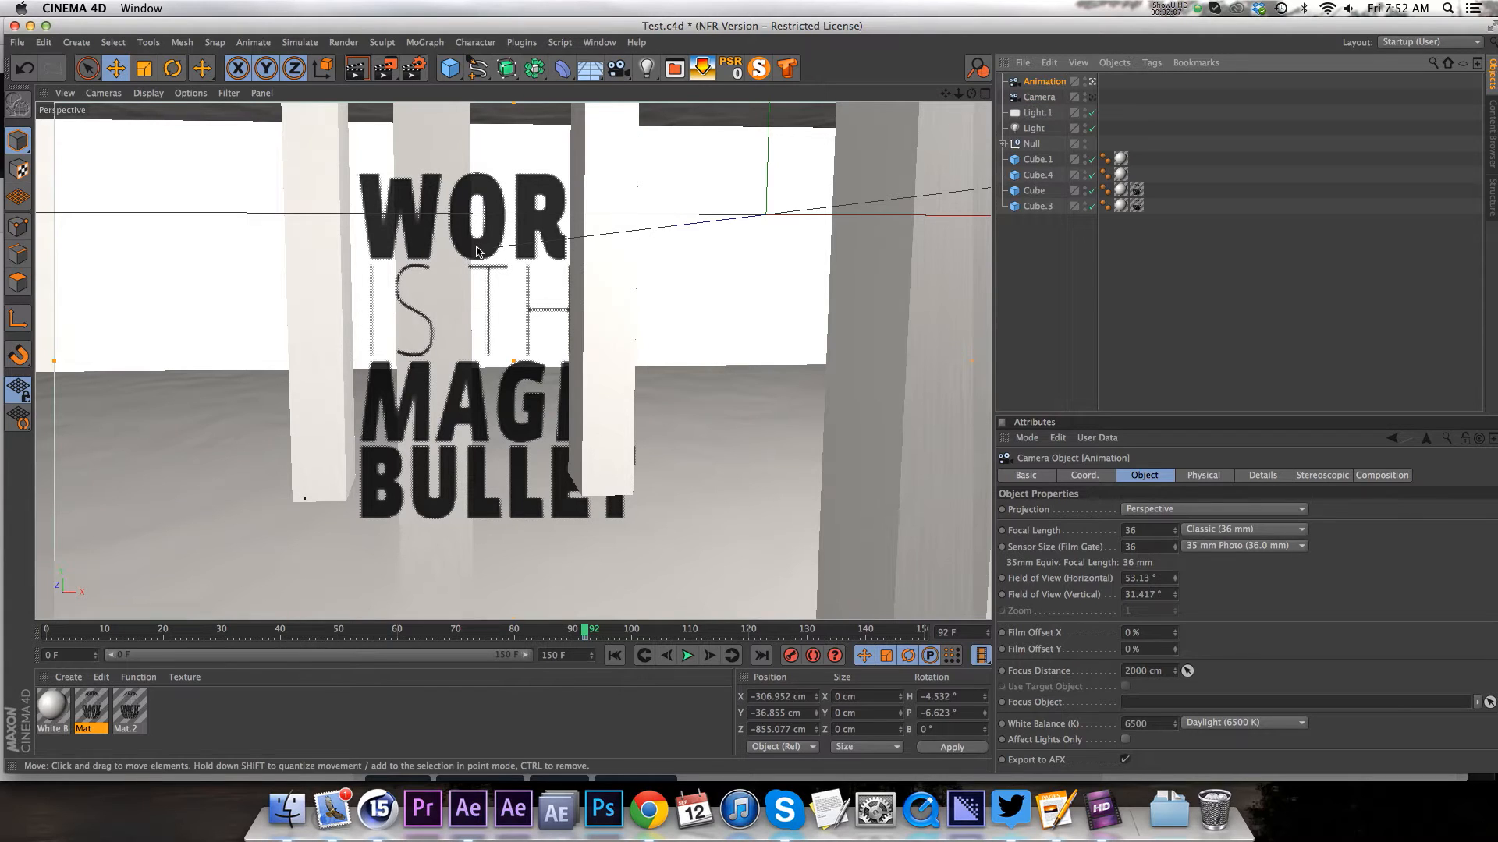
left_click(1032, 126)
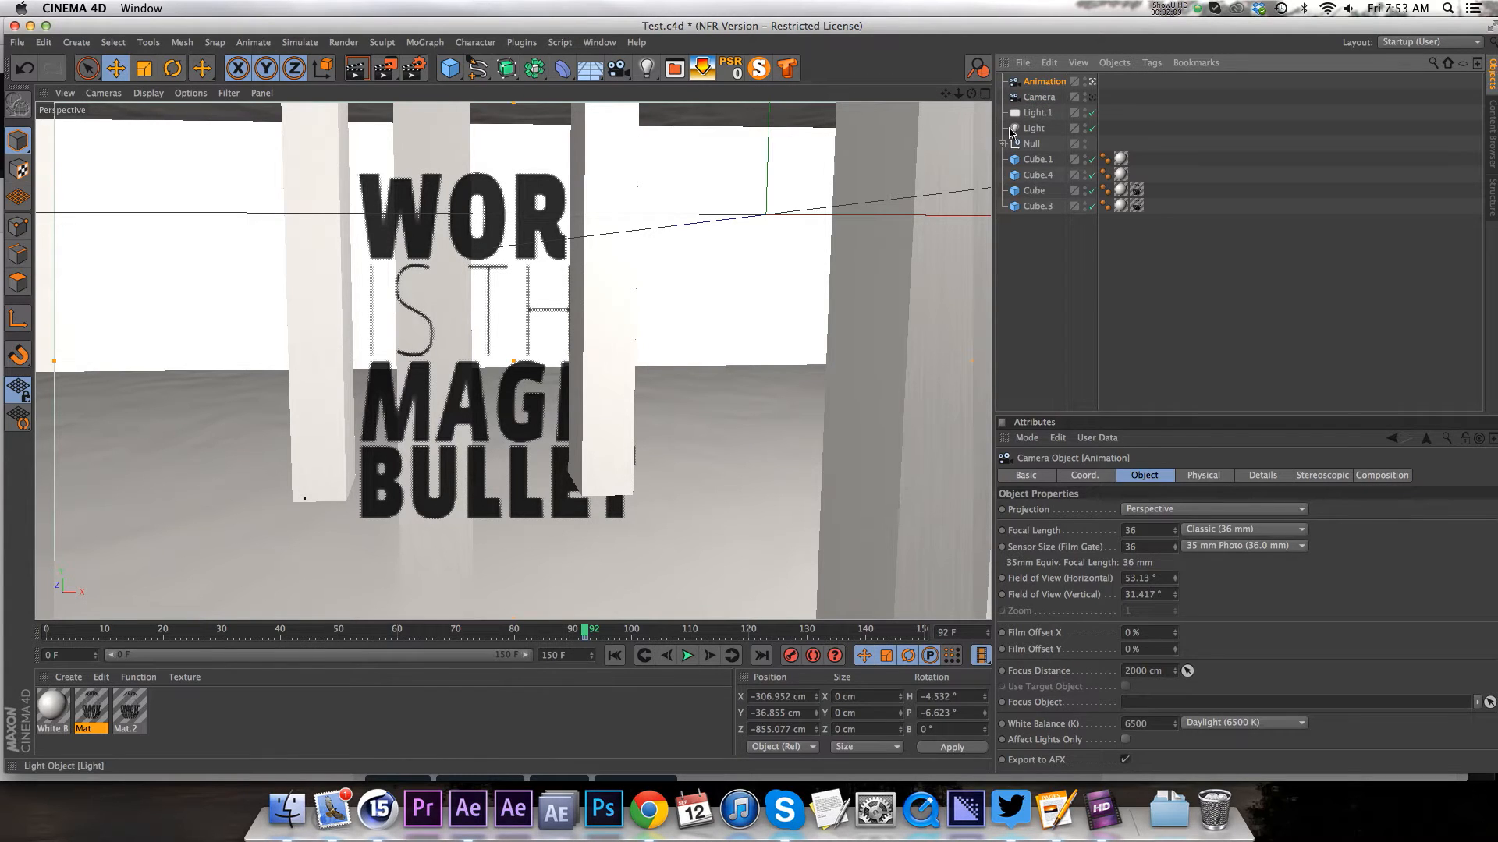
Keyframe the Animation camera and play back its move through the room.
left_click(1039, 97)
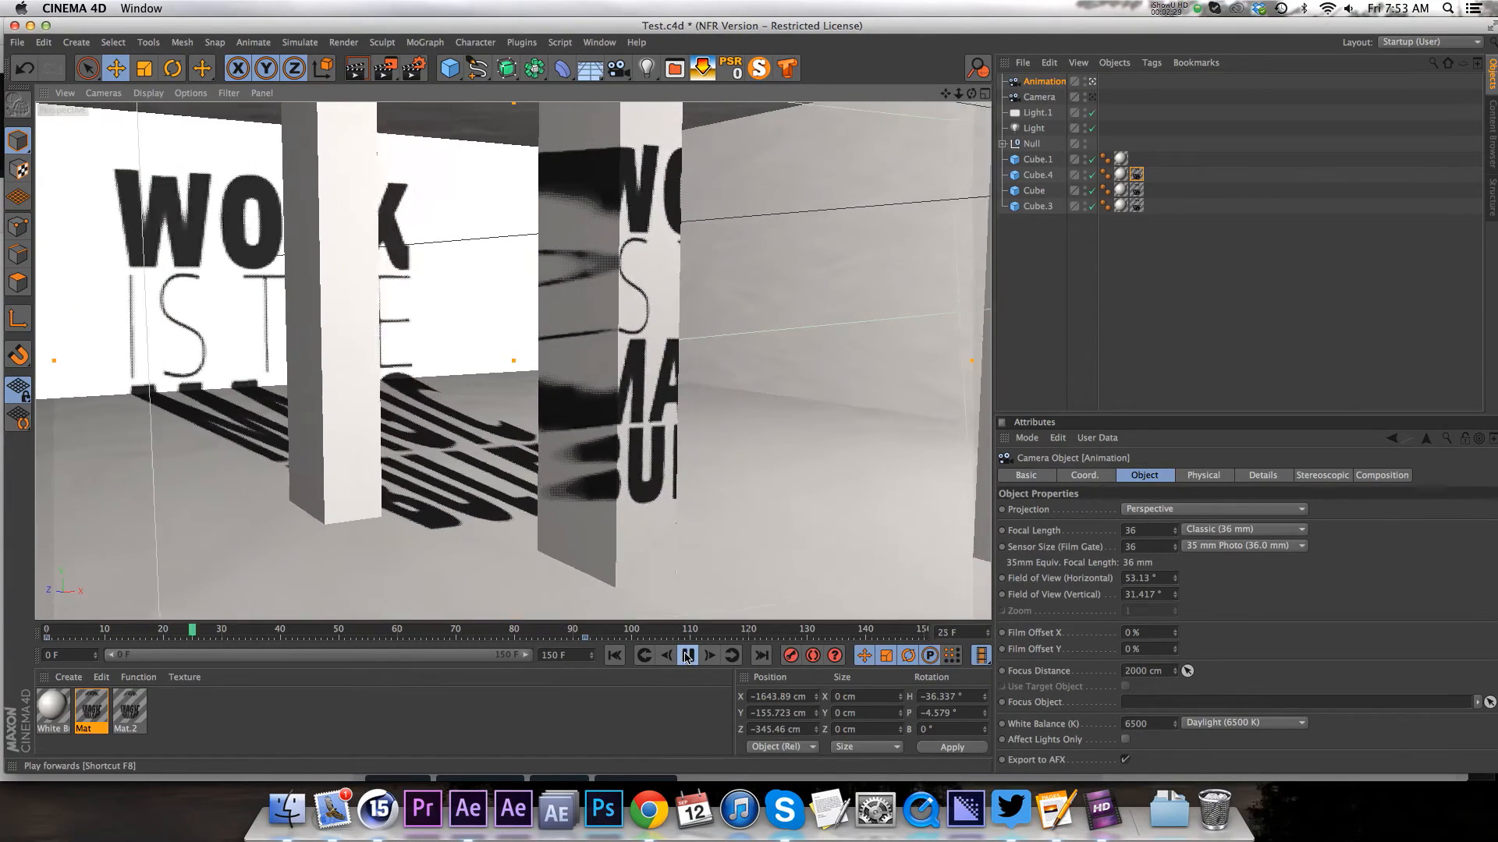
left_click(686, 656)
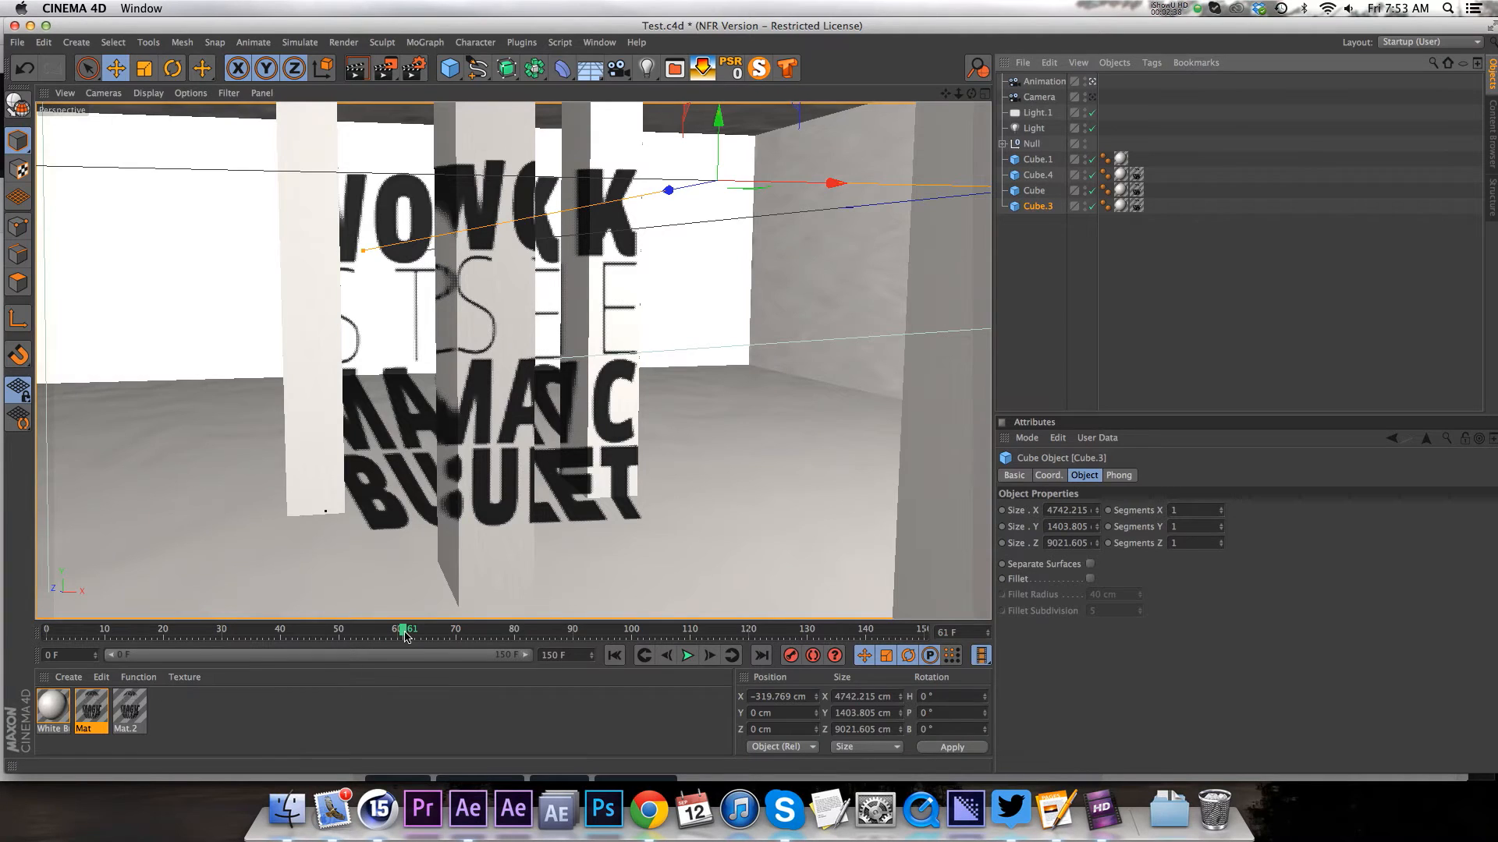
left_click_drag(402, 629, 511, 628)
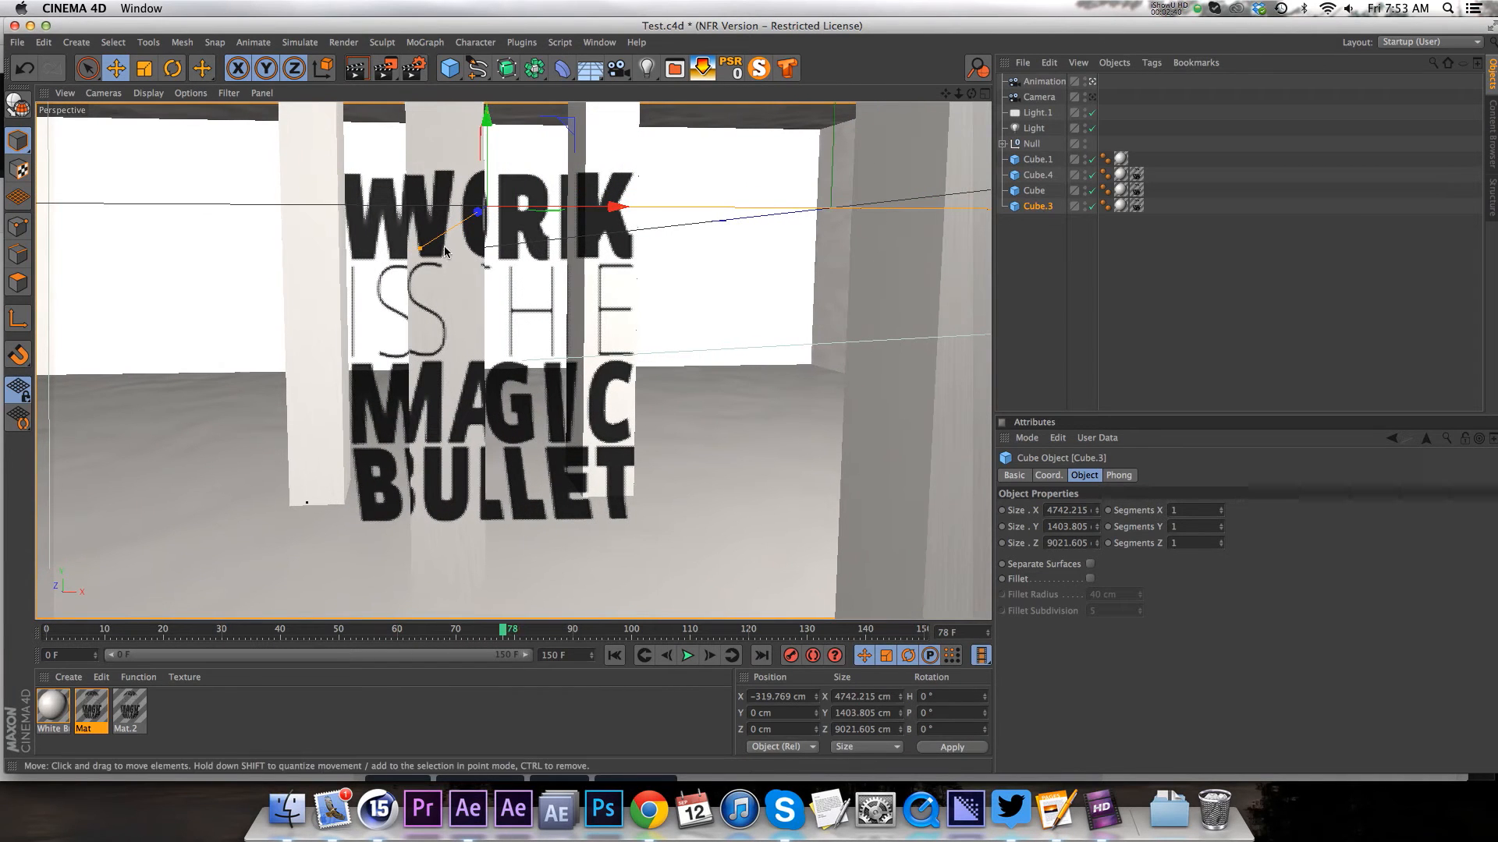
left_click_drag(512, 628, 364, 629)
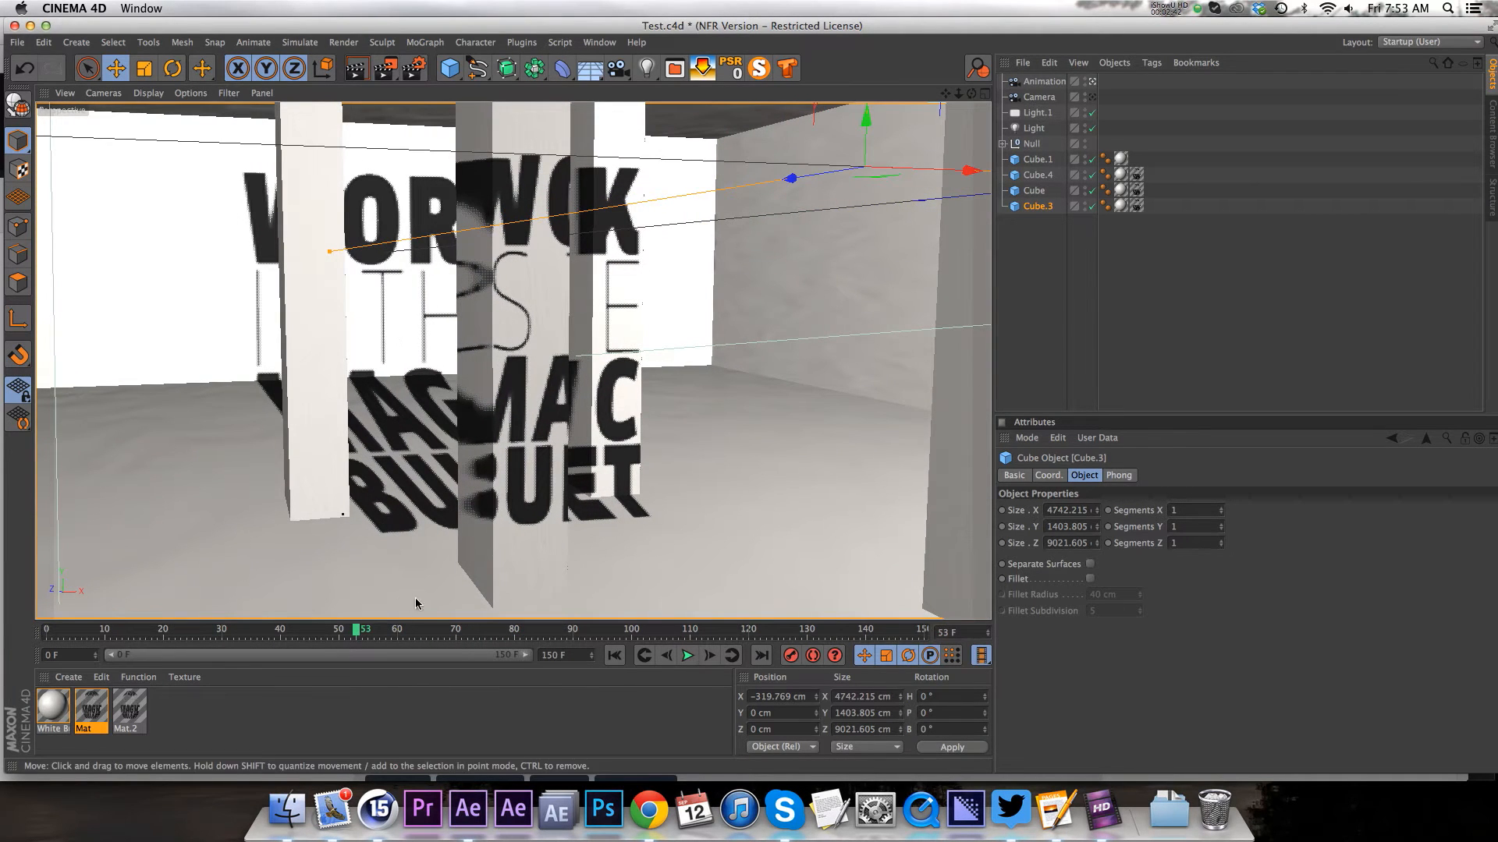
left_click_drag(354, 628, 343, 628)
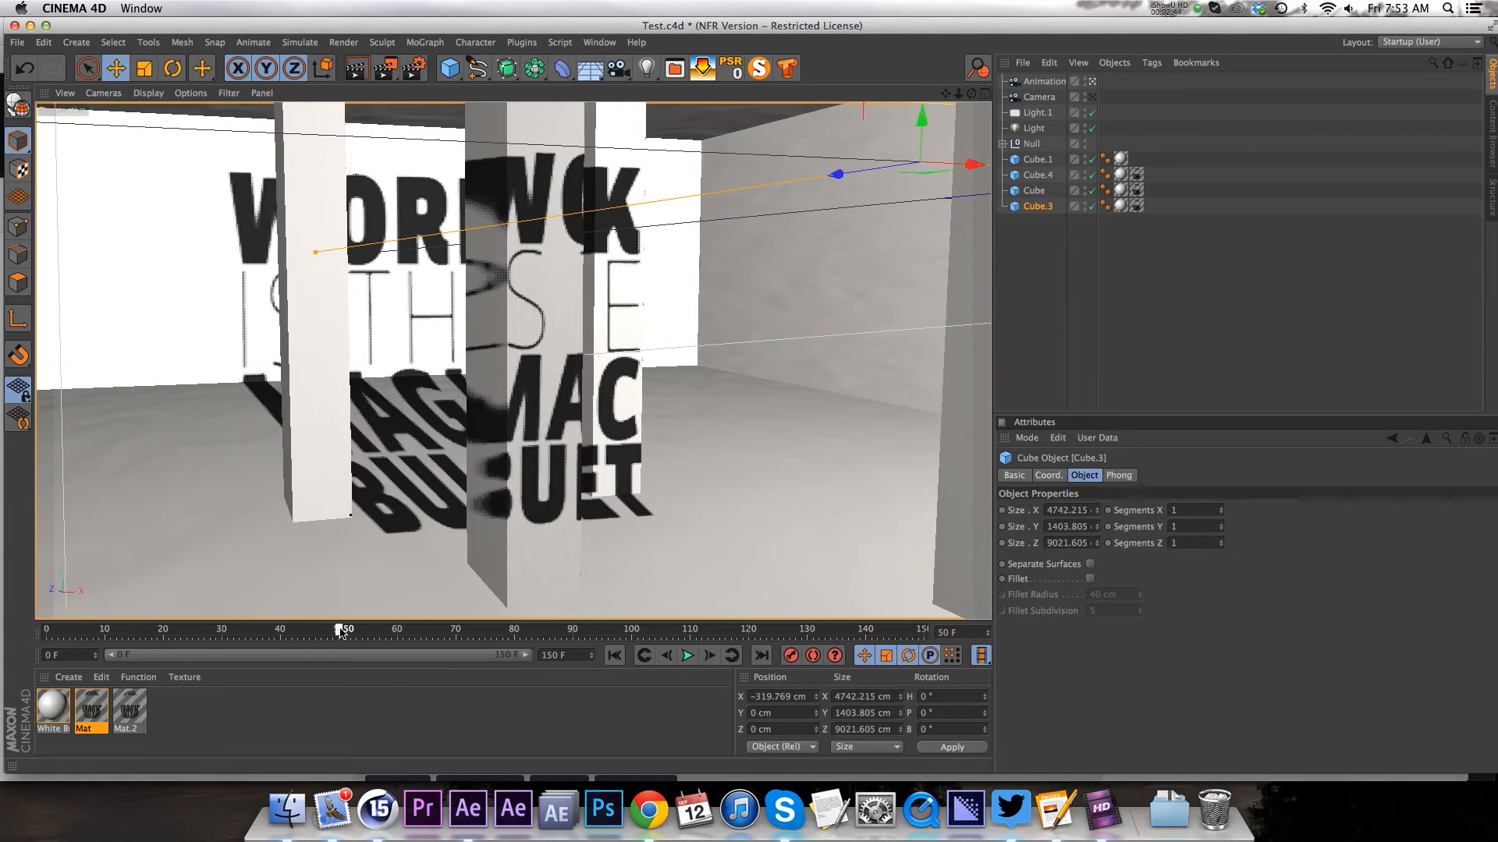
left_click_drag(343, 629, 401, 629)
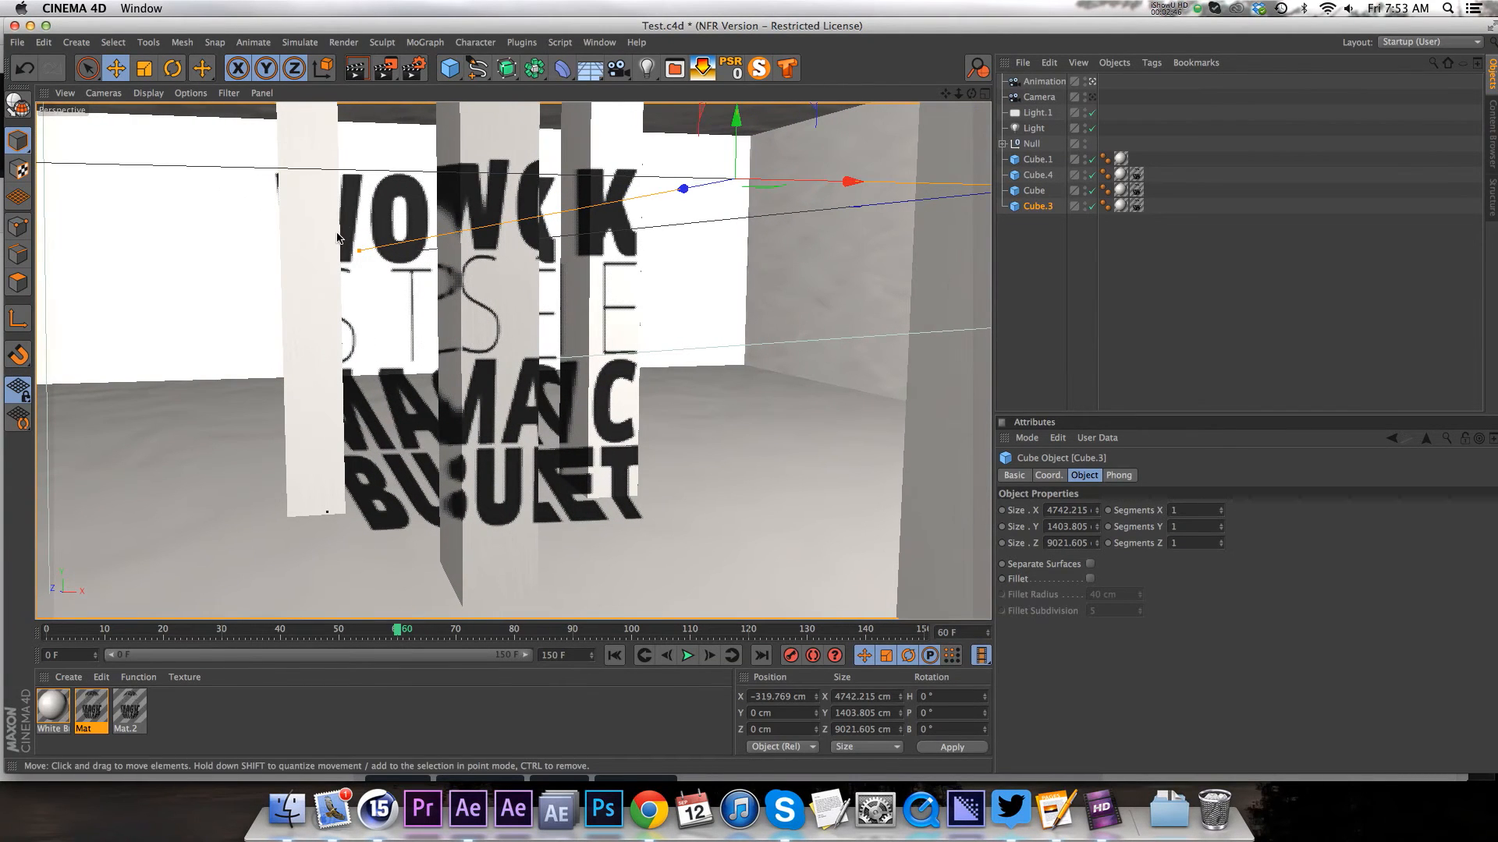
Scrub the timeline to find where the text resolves into WORK IS THE MAGIC BULLET.
left_click_drag(399, 629, 420, 628)
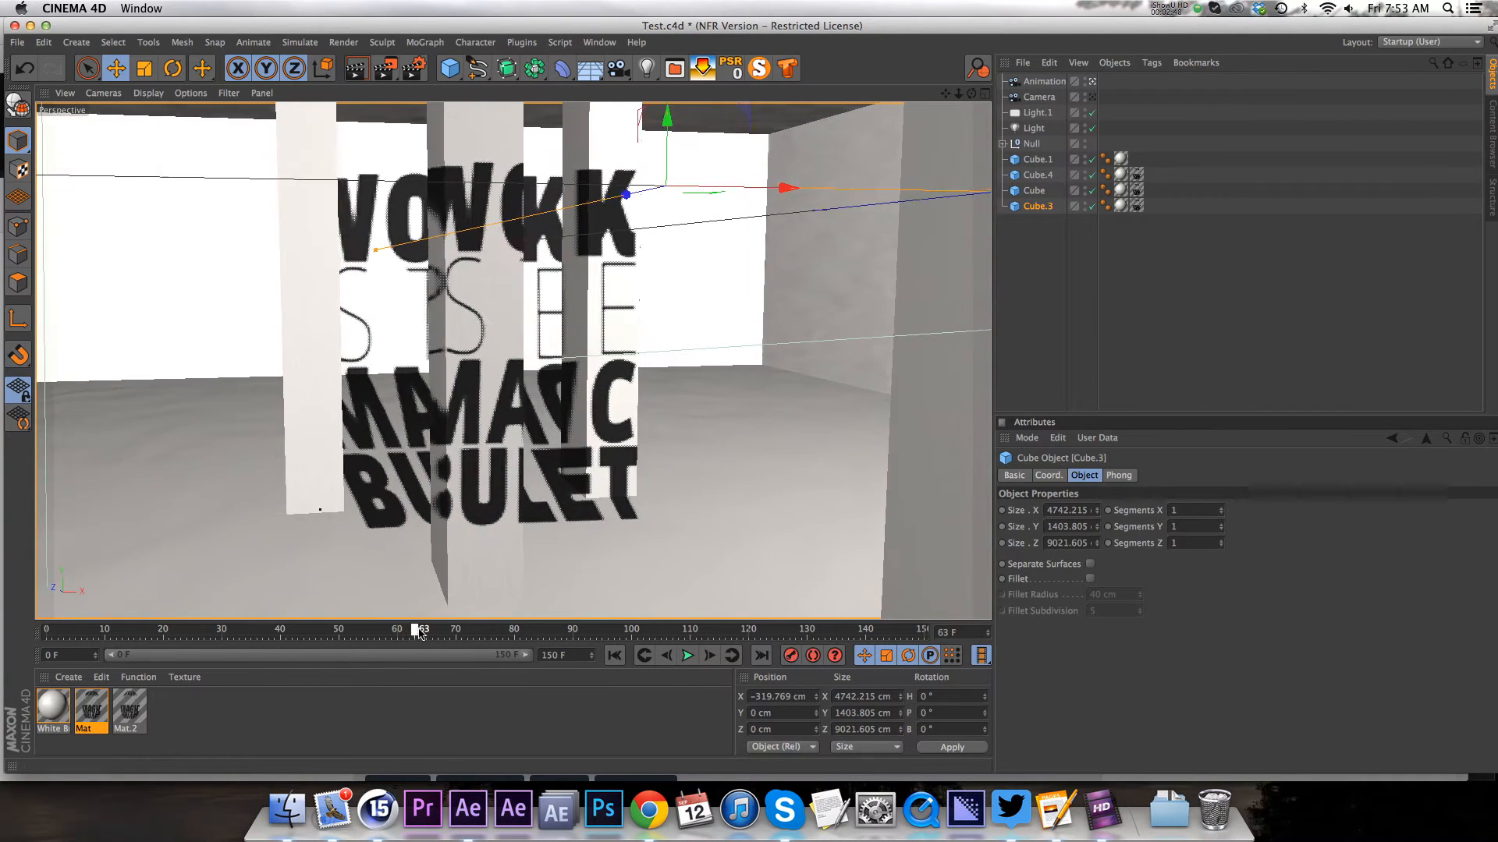
left_click_drag(418, 628, 320, 629)
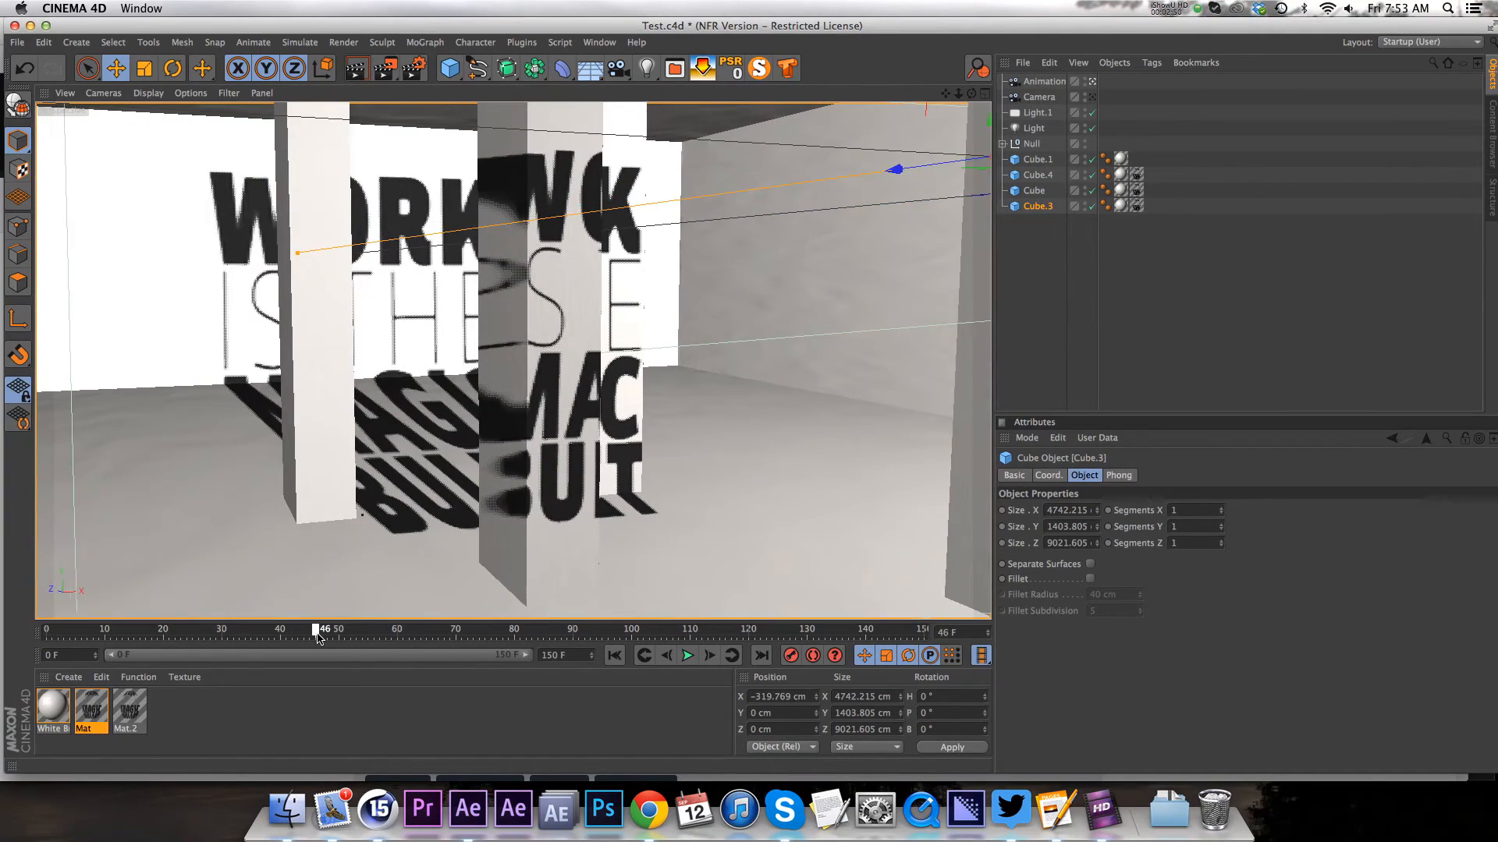
left_click_drag(319, 628, 505, 629)
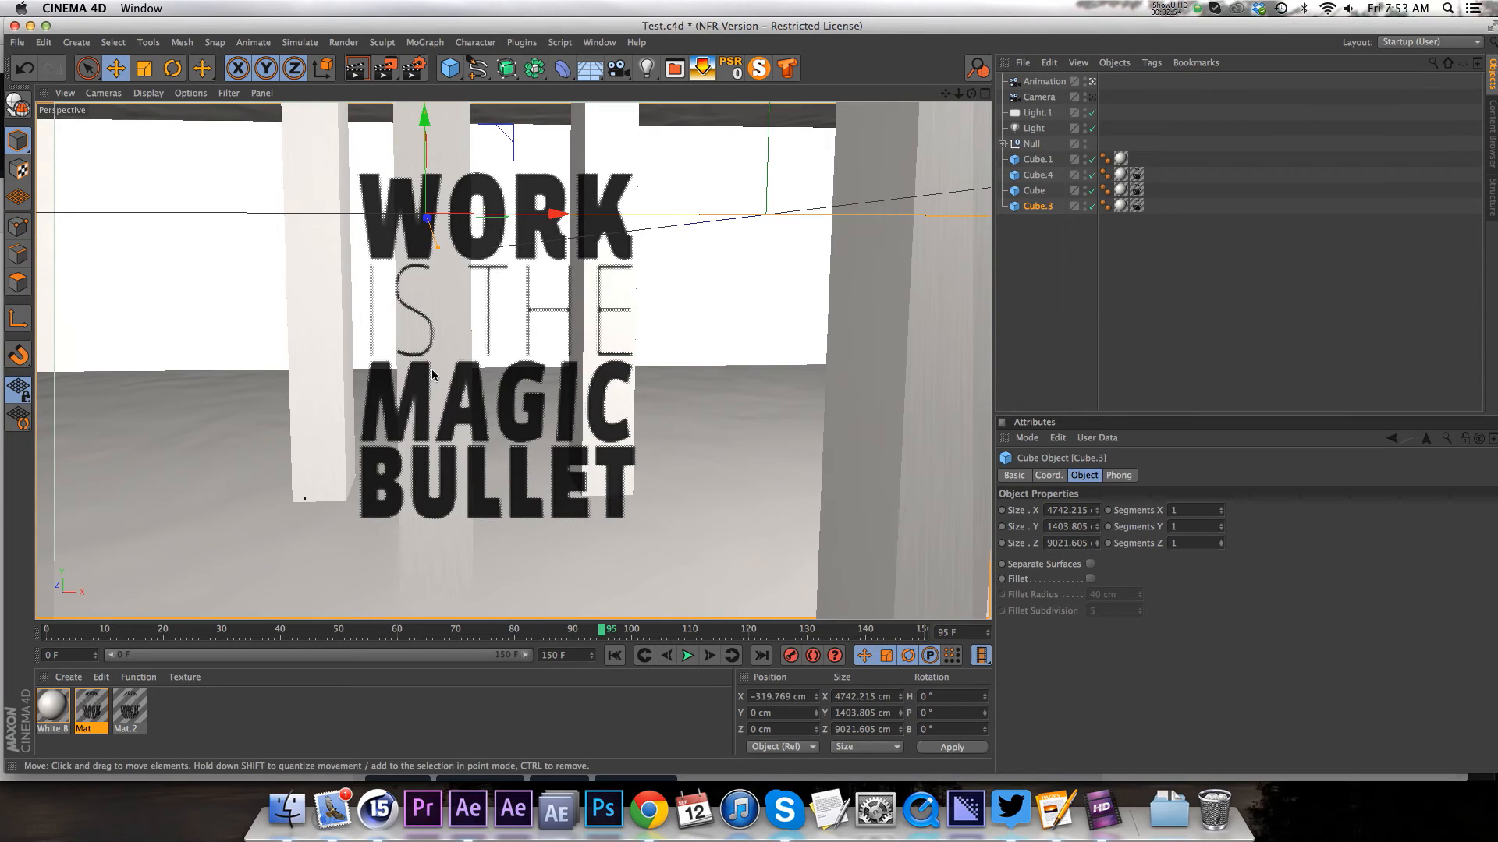
mouse_move(605, 237)
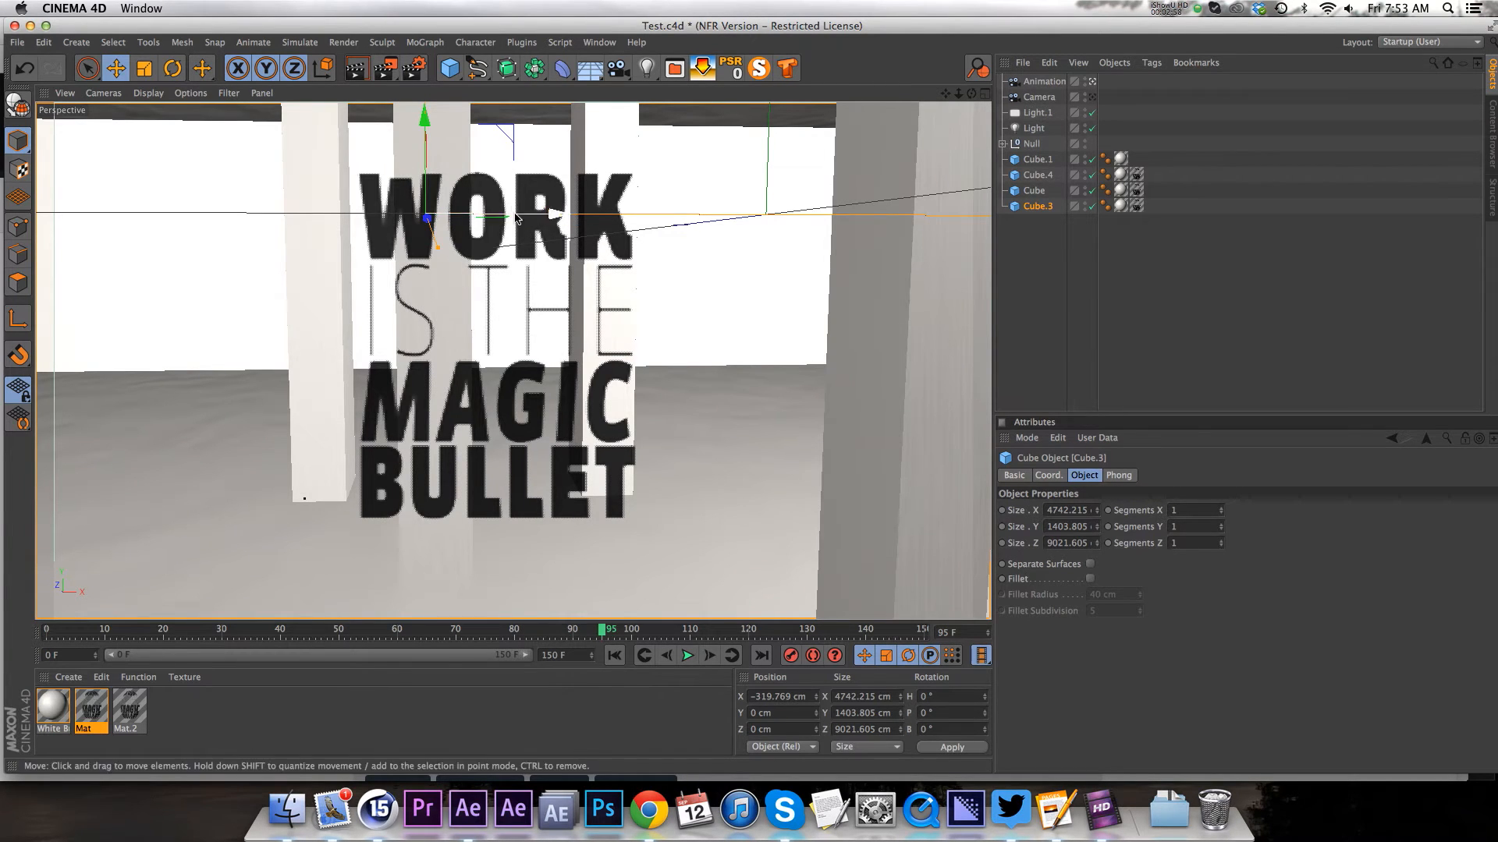
left_click_drag(605, 629, 392, 629)
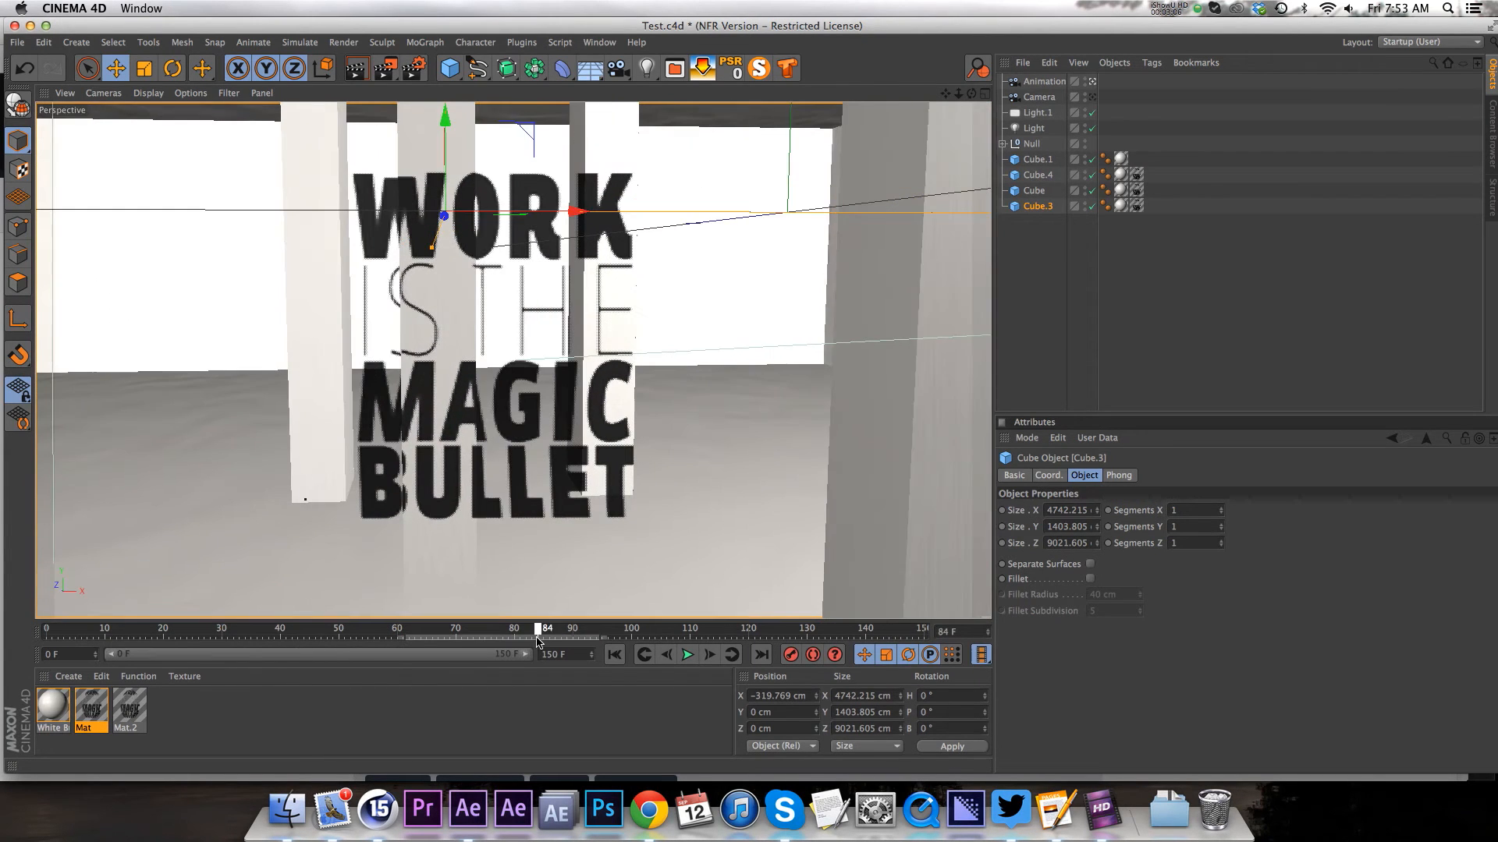
left_click_drag(541, 627, 649, 628)
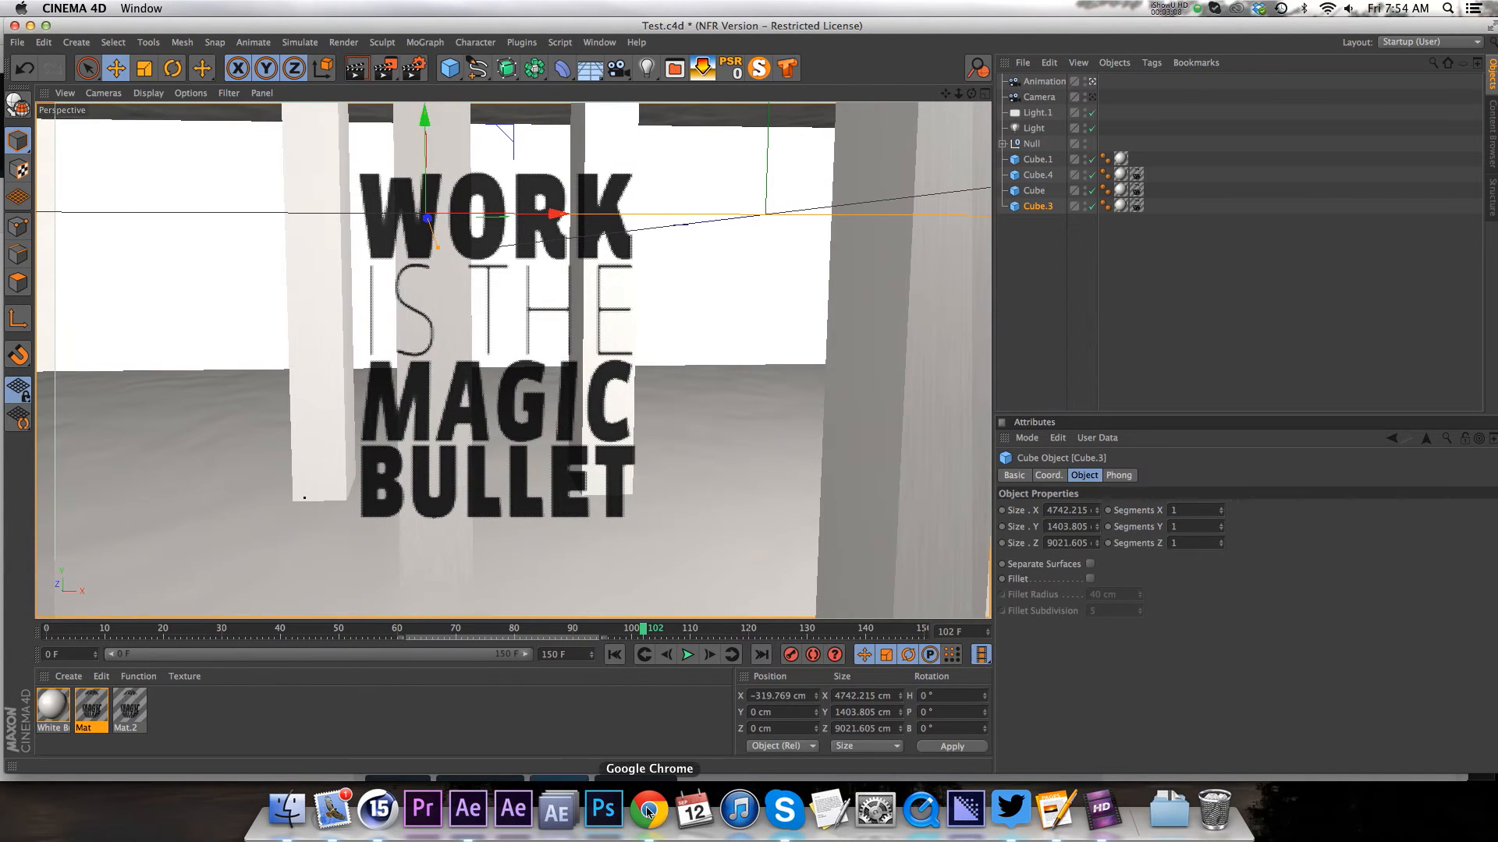
Bring Chrome forward and play the Vimeo NatGeo BrainGames logo animation.
left_click(649, 811)
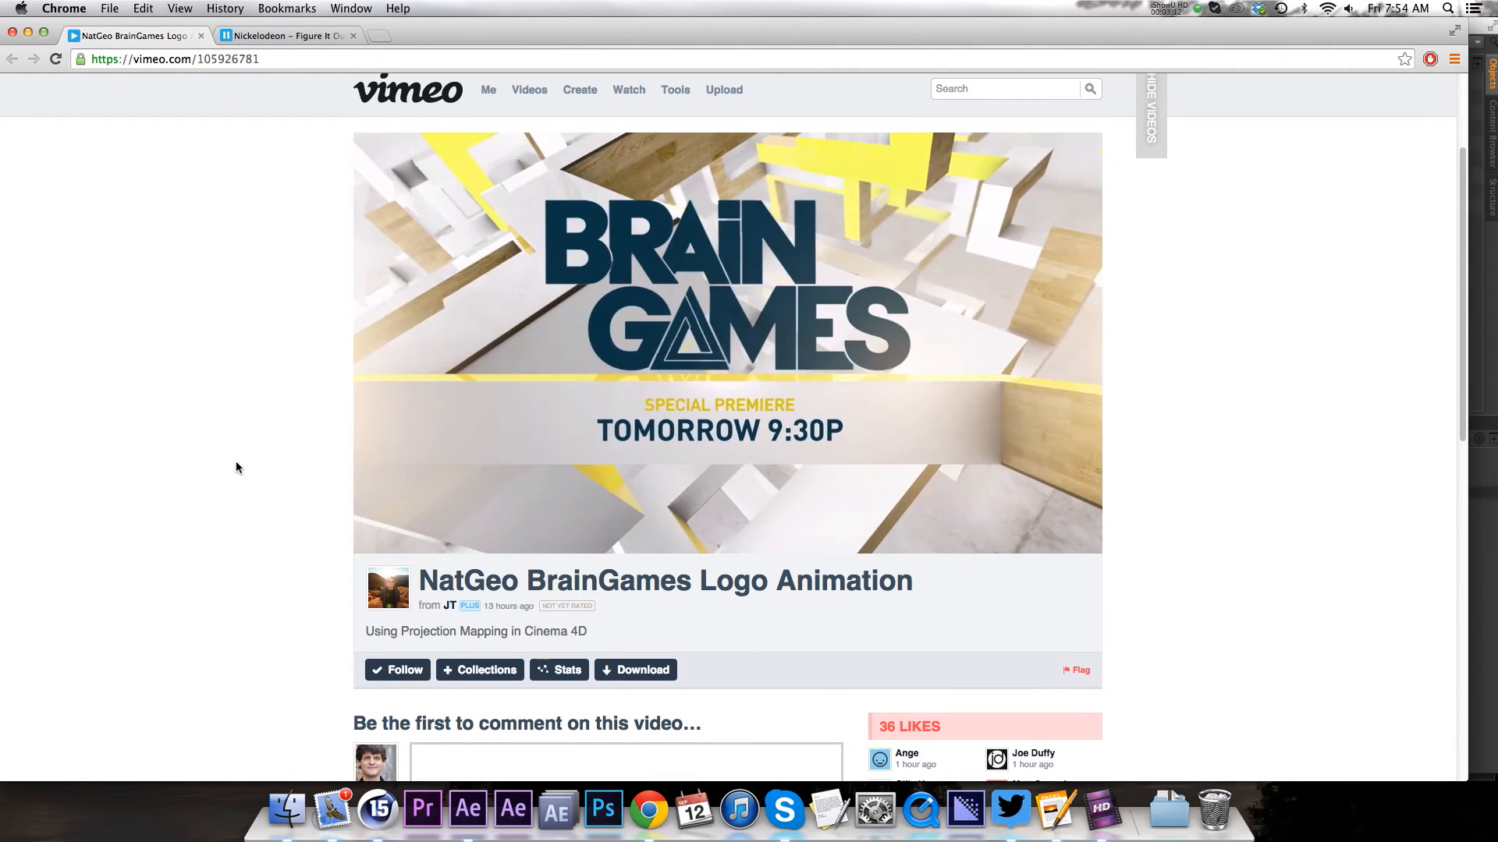
left_click(726, 344)
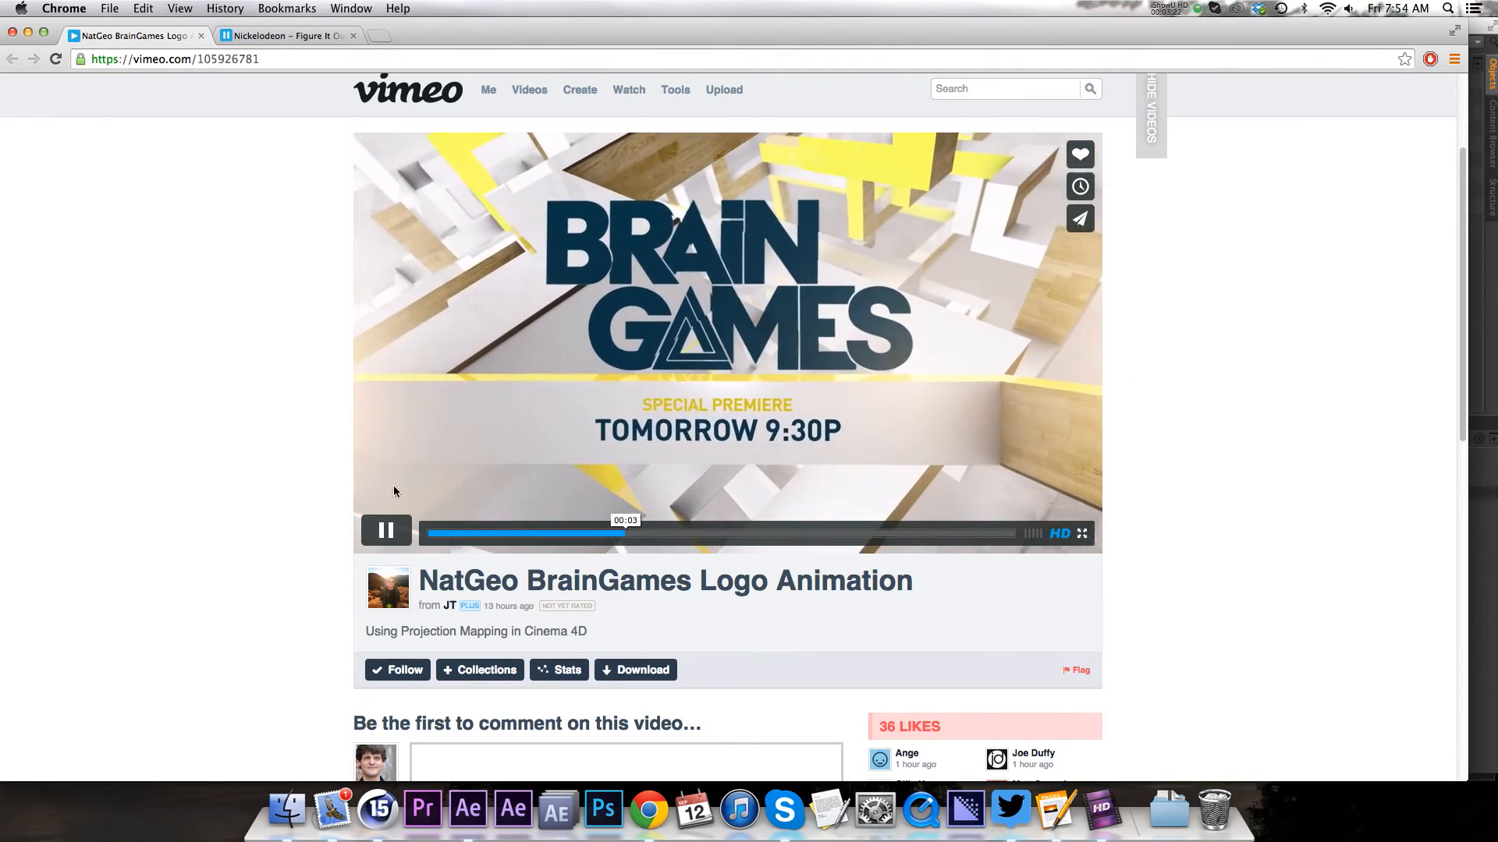
left_click(287, 36)
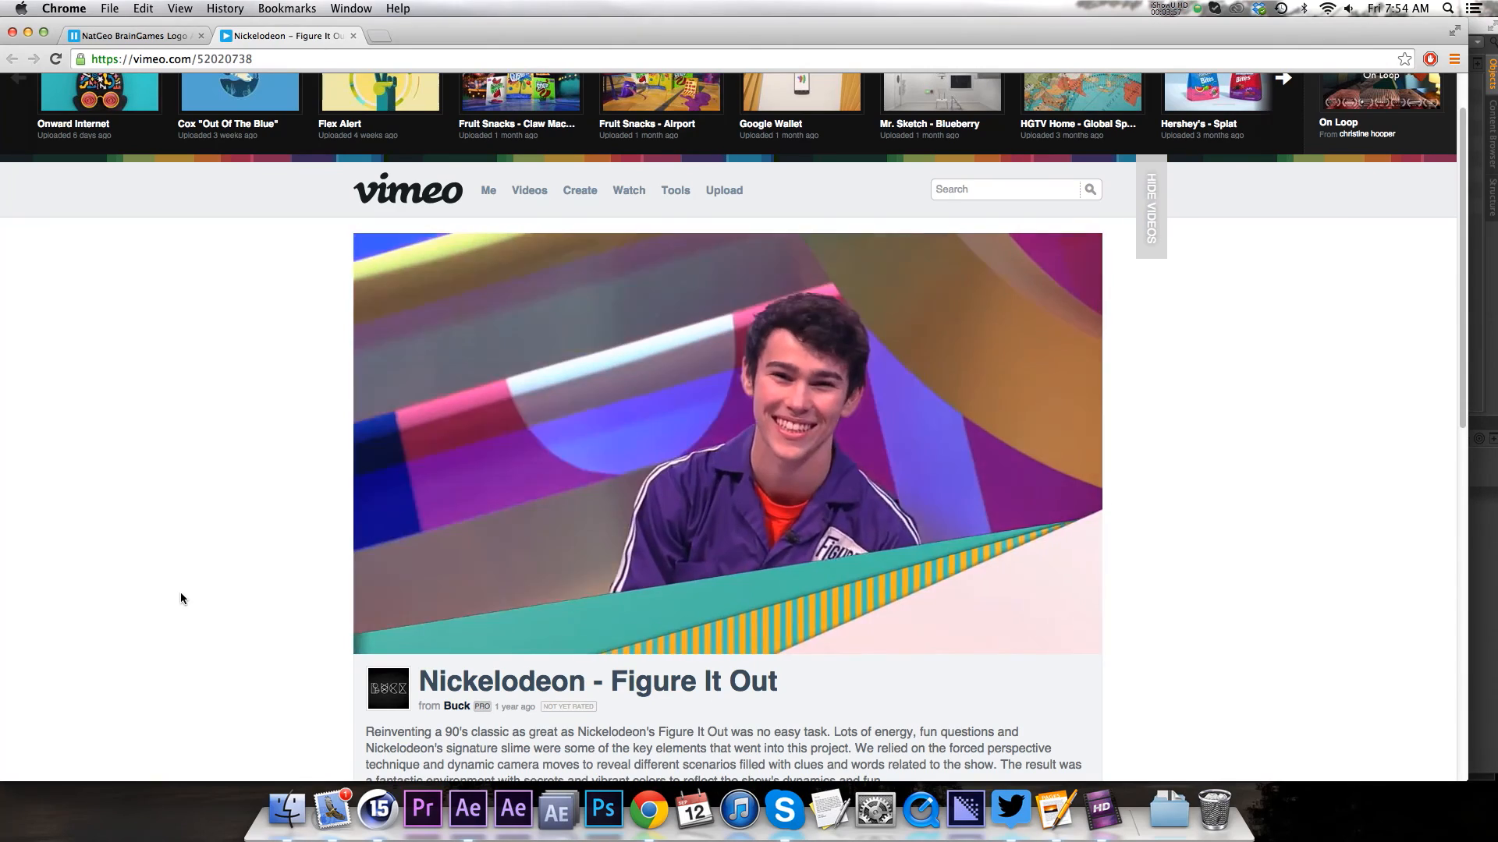
Play the Vimeo Nickelodeon – Figure It Out video.
left_click(727, 442)
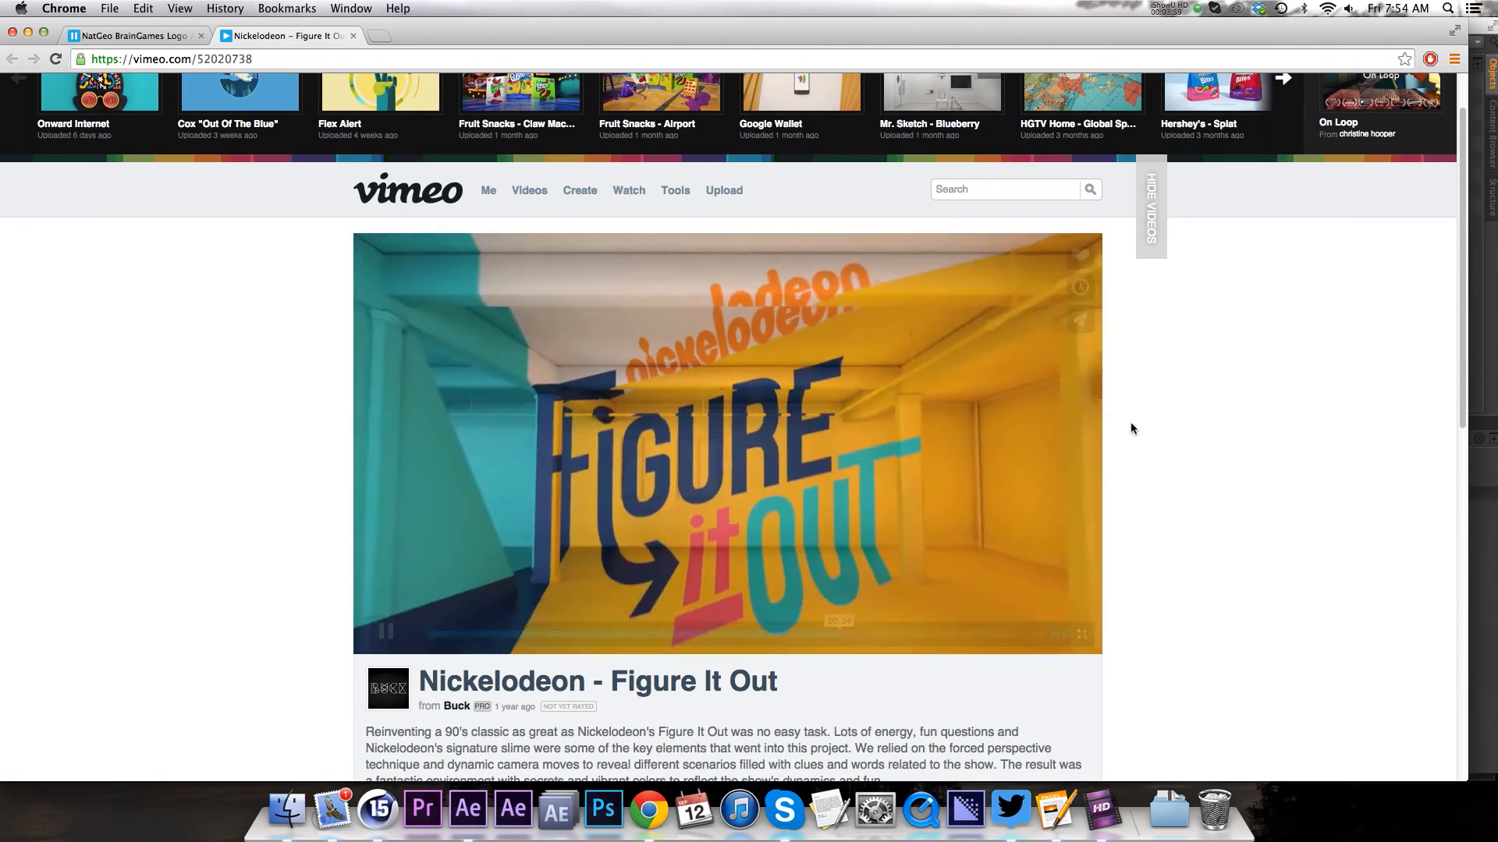